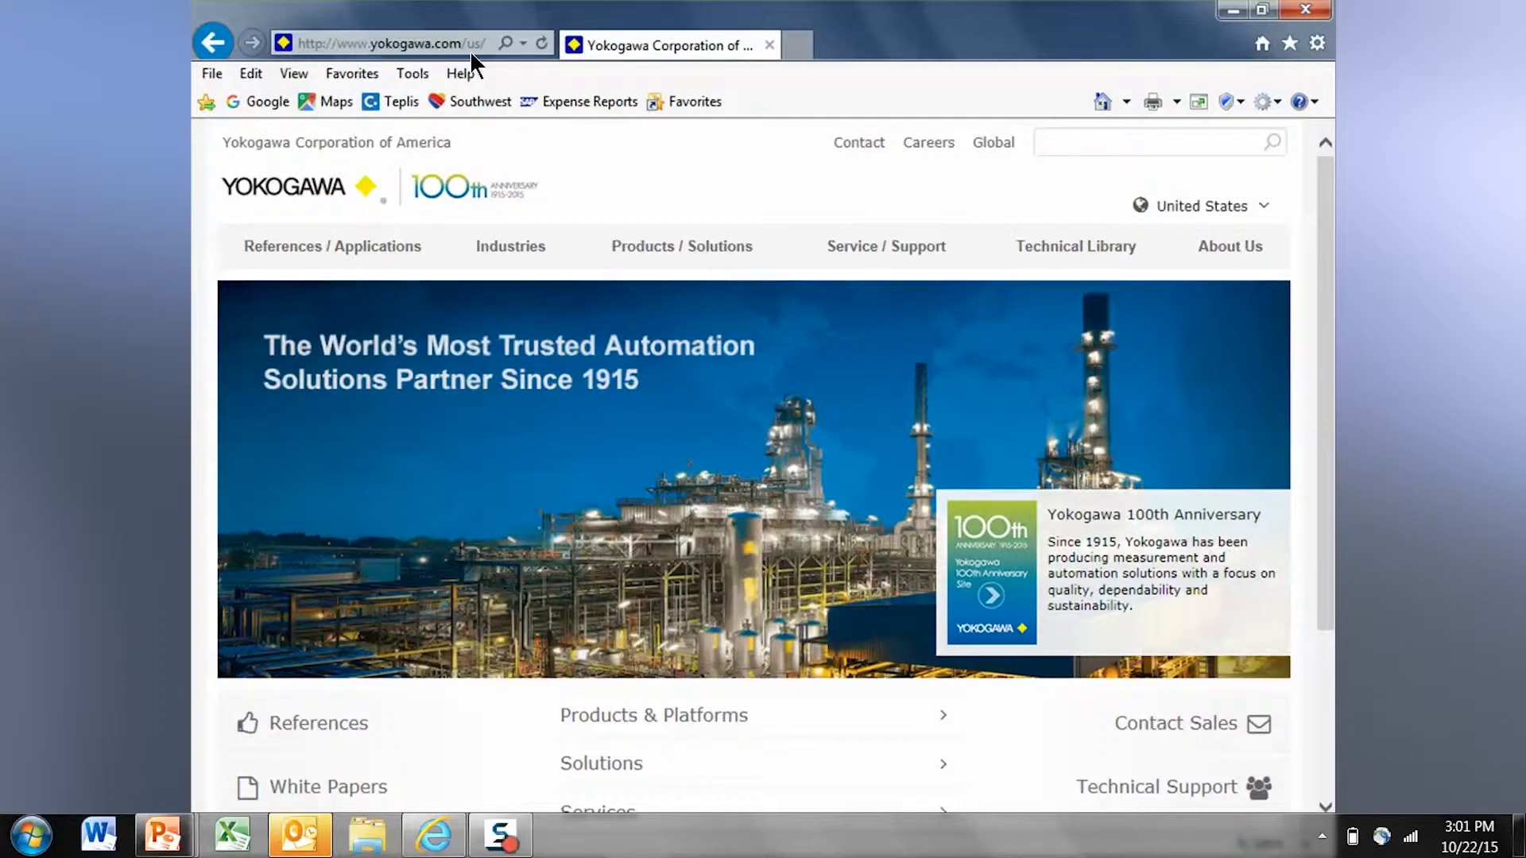
{"action": "mouse_move", "coordinate": [946, 352]}
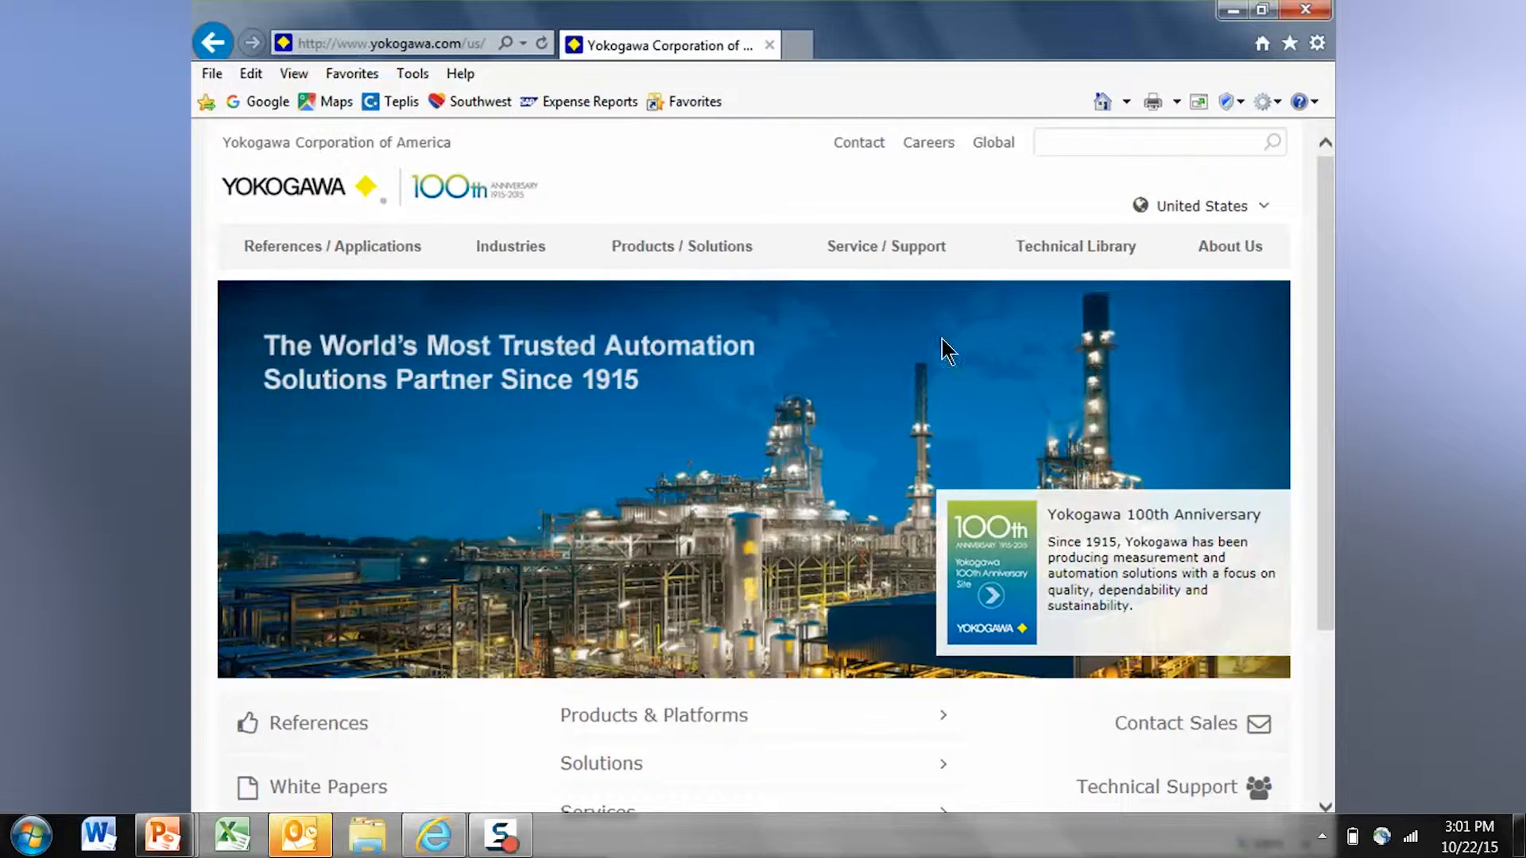
{"action": "mouse_move", "coordinate": [674, 438]}
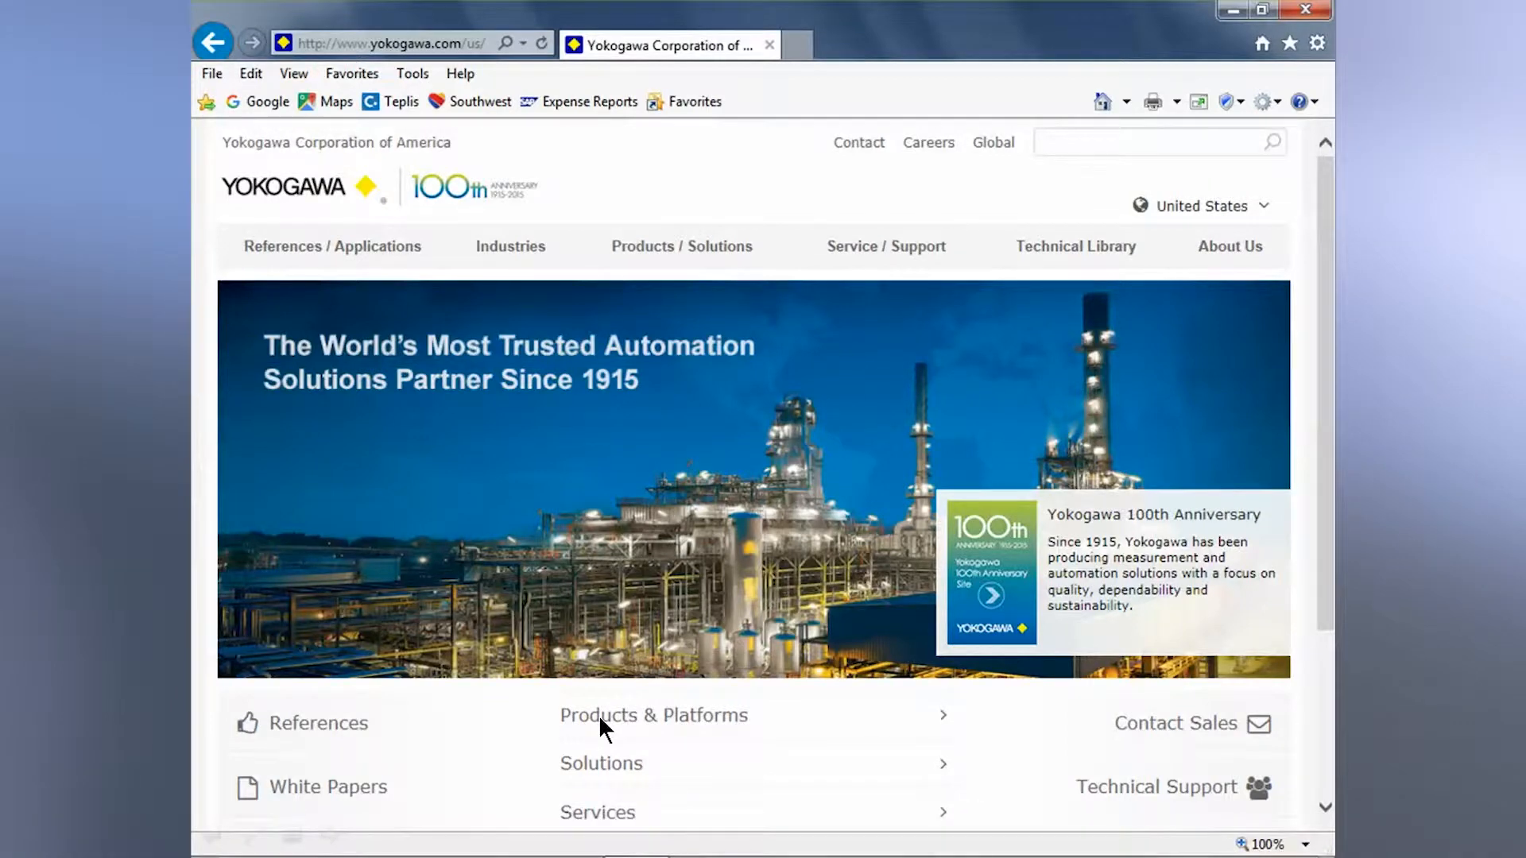
Step: Go to Products & Platforms, then Field Instruments, and scroll toward Device Smart Communicators
{"action": "left_click", "coordinate": [653, 715]}
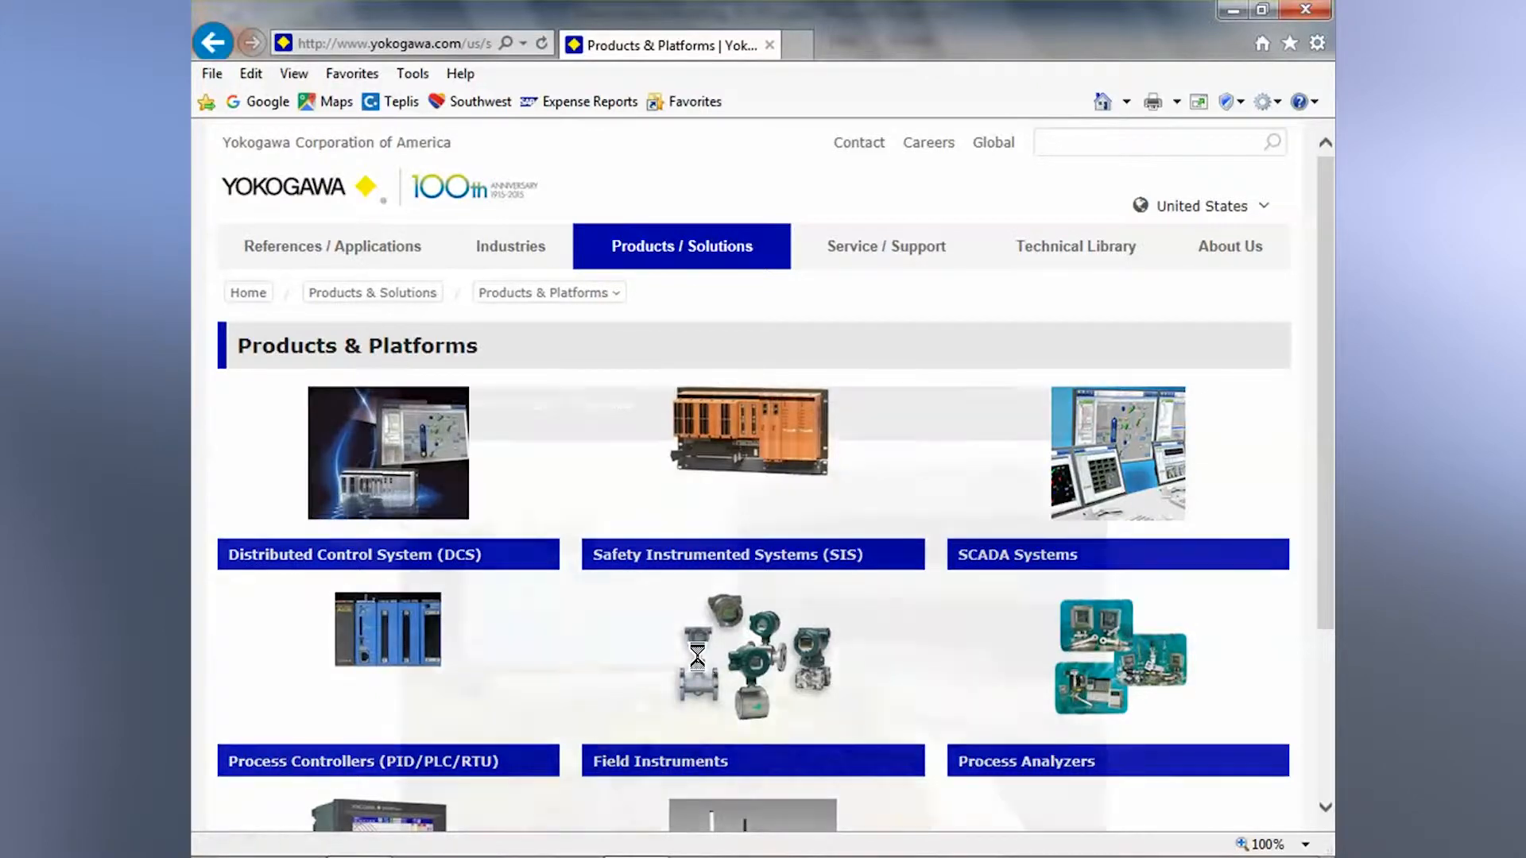
{"action": "left_click", "coordinate": [752, 672]}
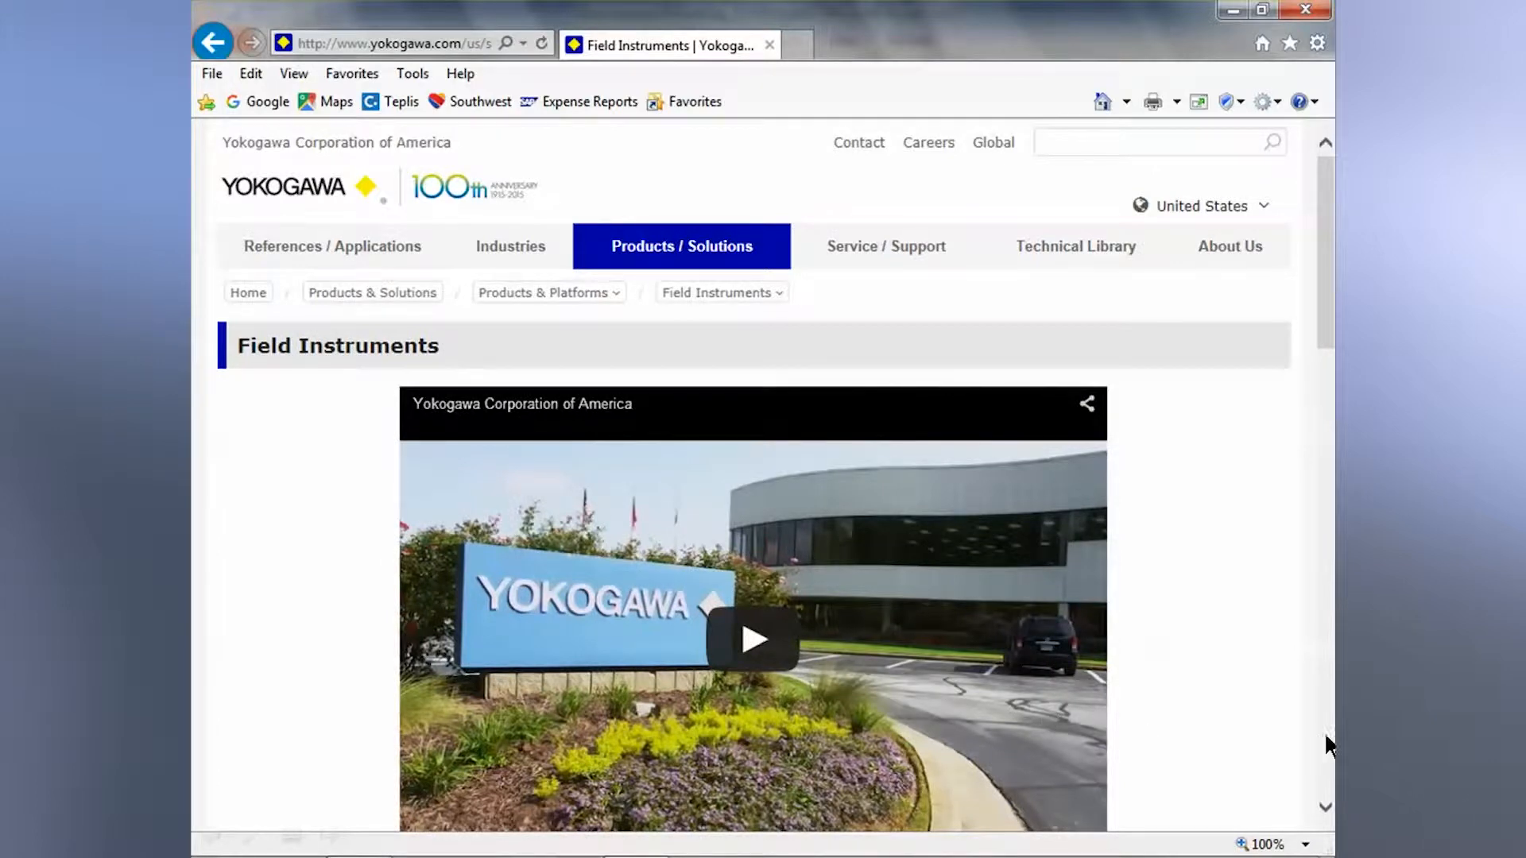
{"action": "scroll", "scroll_direction": "down", "scroll_amount": 3}
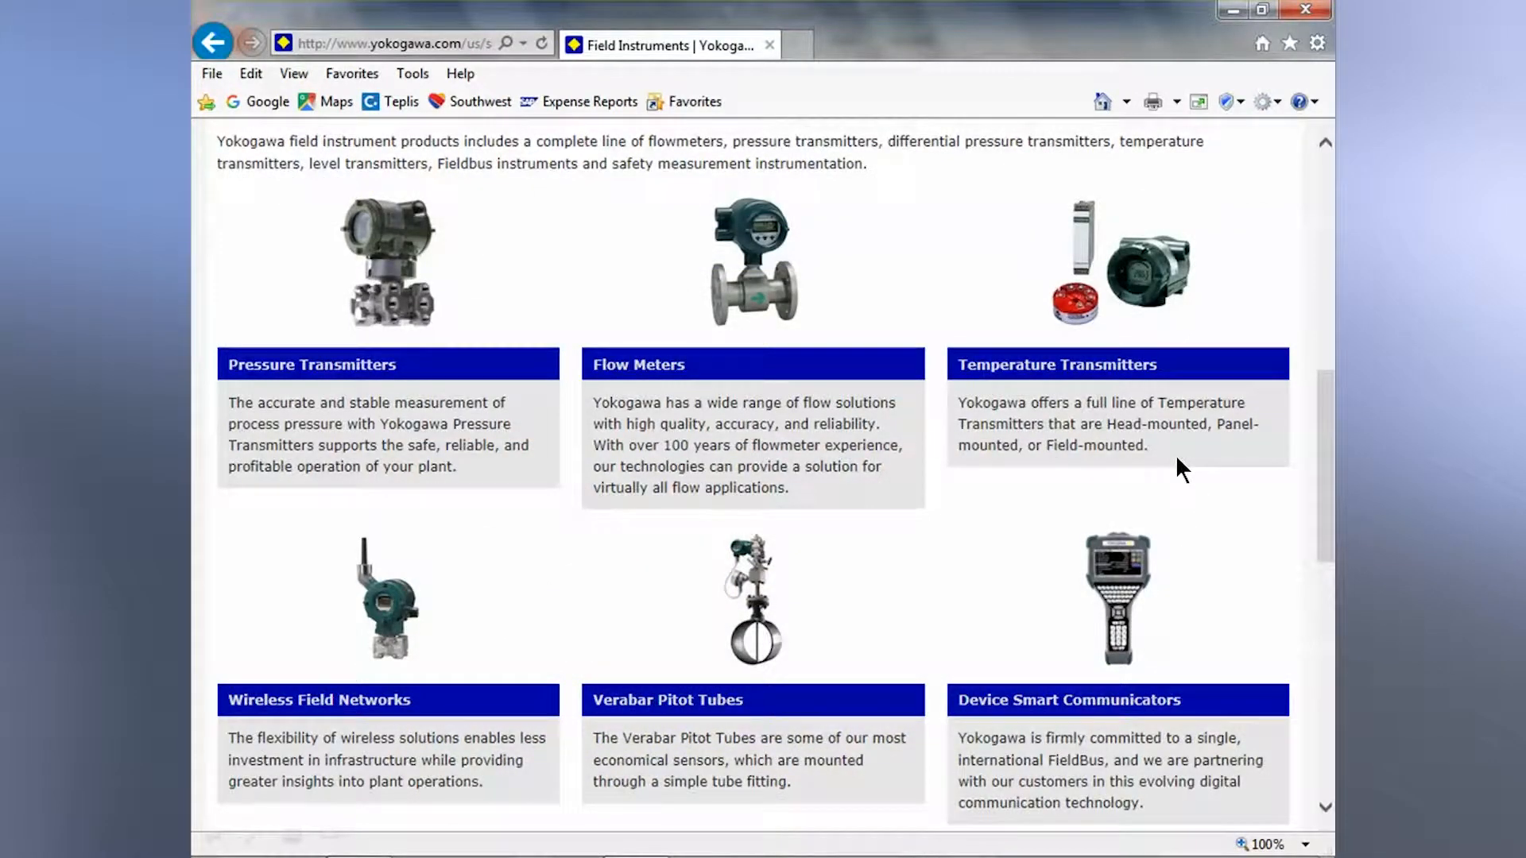
{"action": "mouse_move", "coordinate": [1131, 603]}
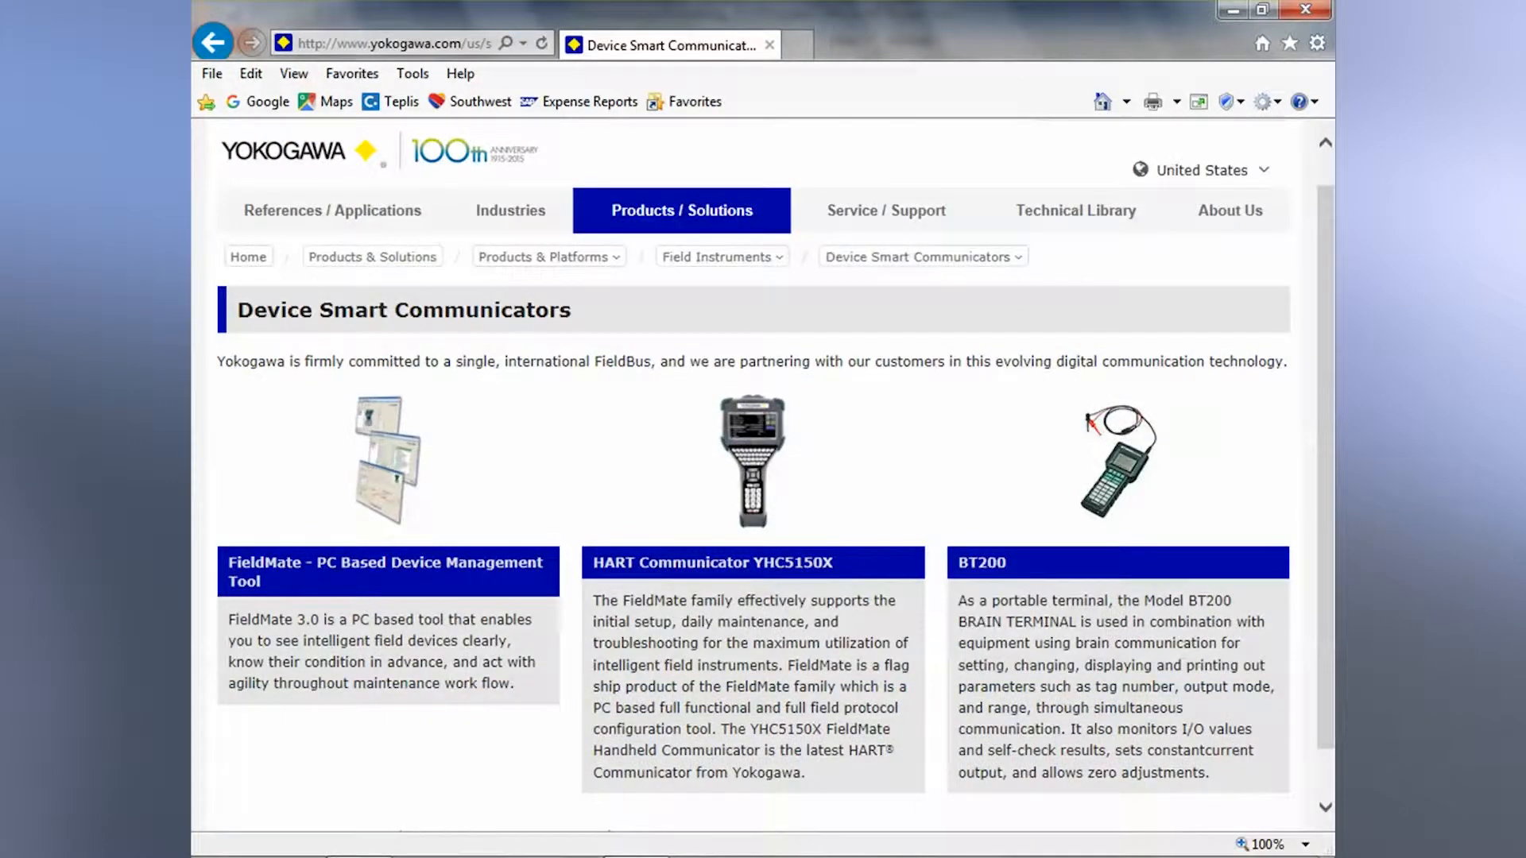
{"action": "mouse_move", "coordinate": [392, 436]}
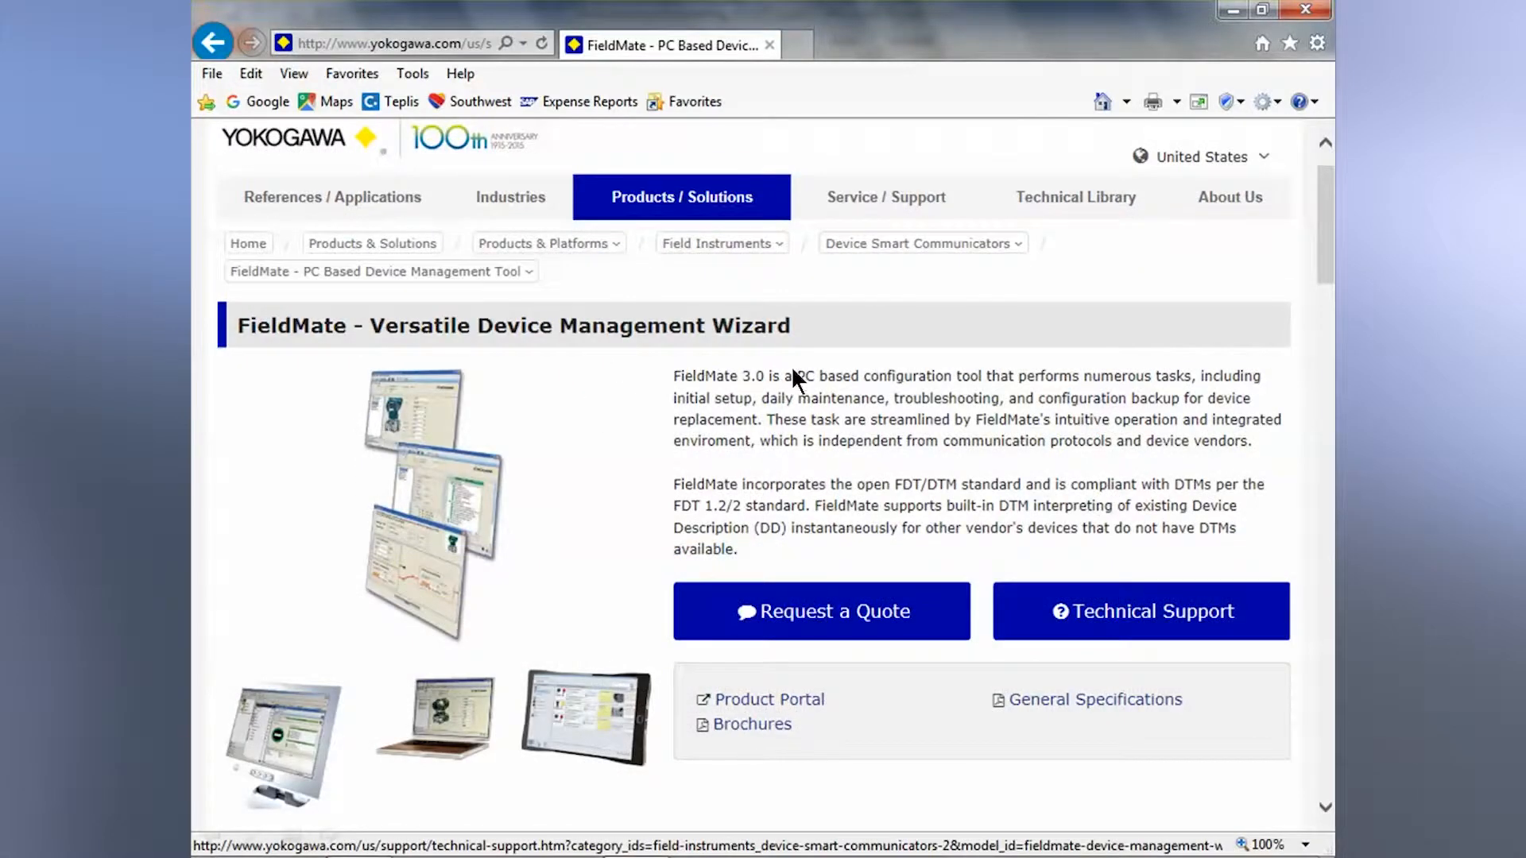
{"action": "mouse_move", "coordinate": [777, 373]}
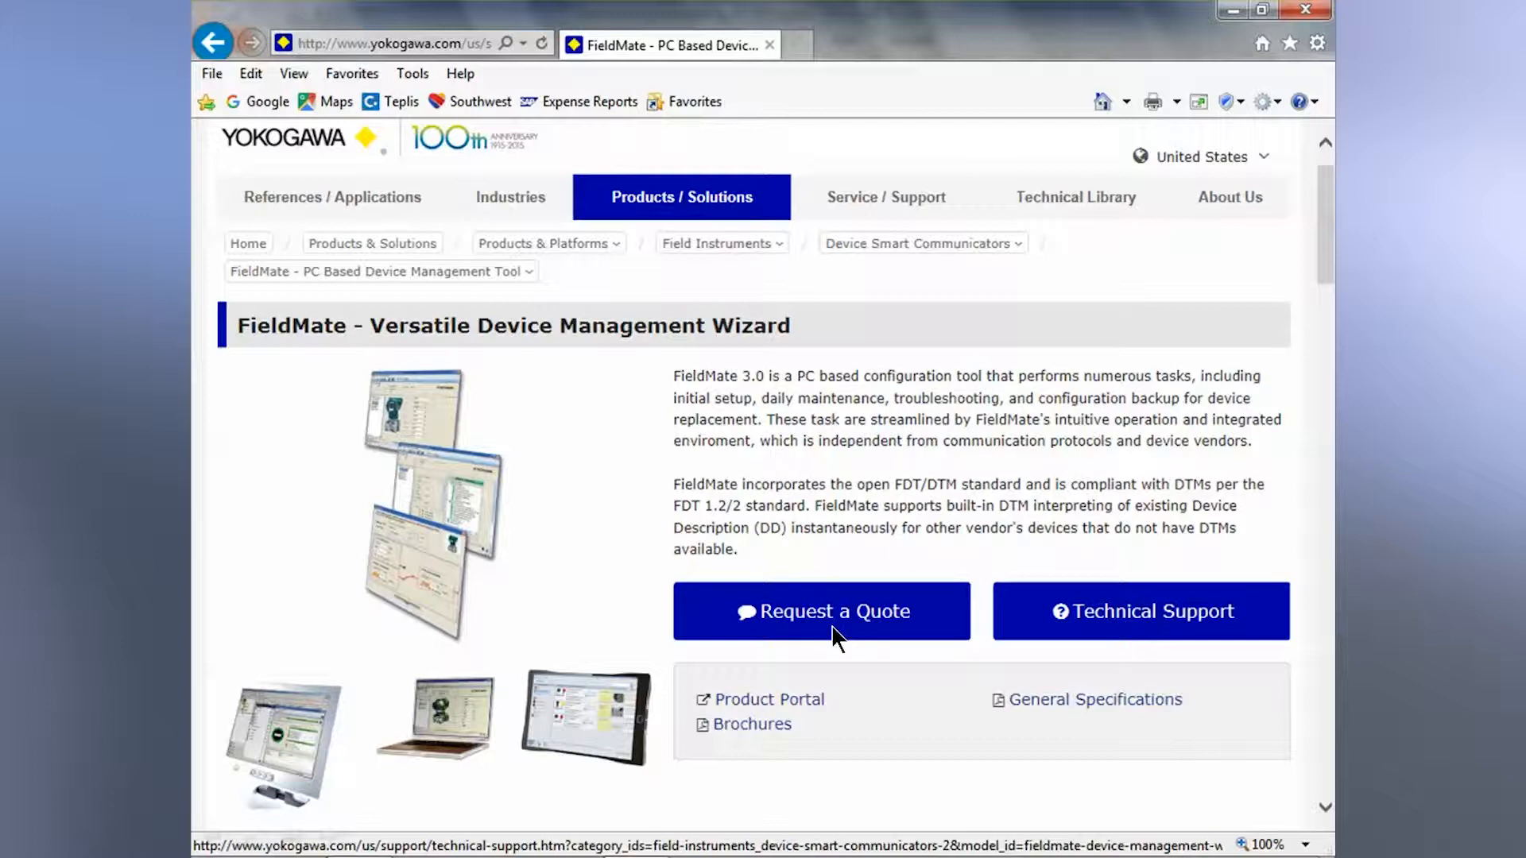
{"action": "mouse_move", "coordinate": [1091, 642]}
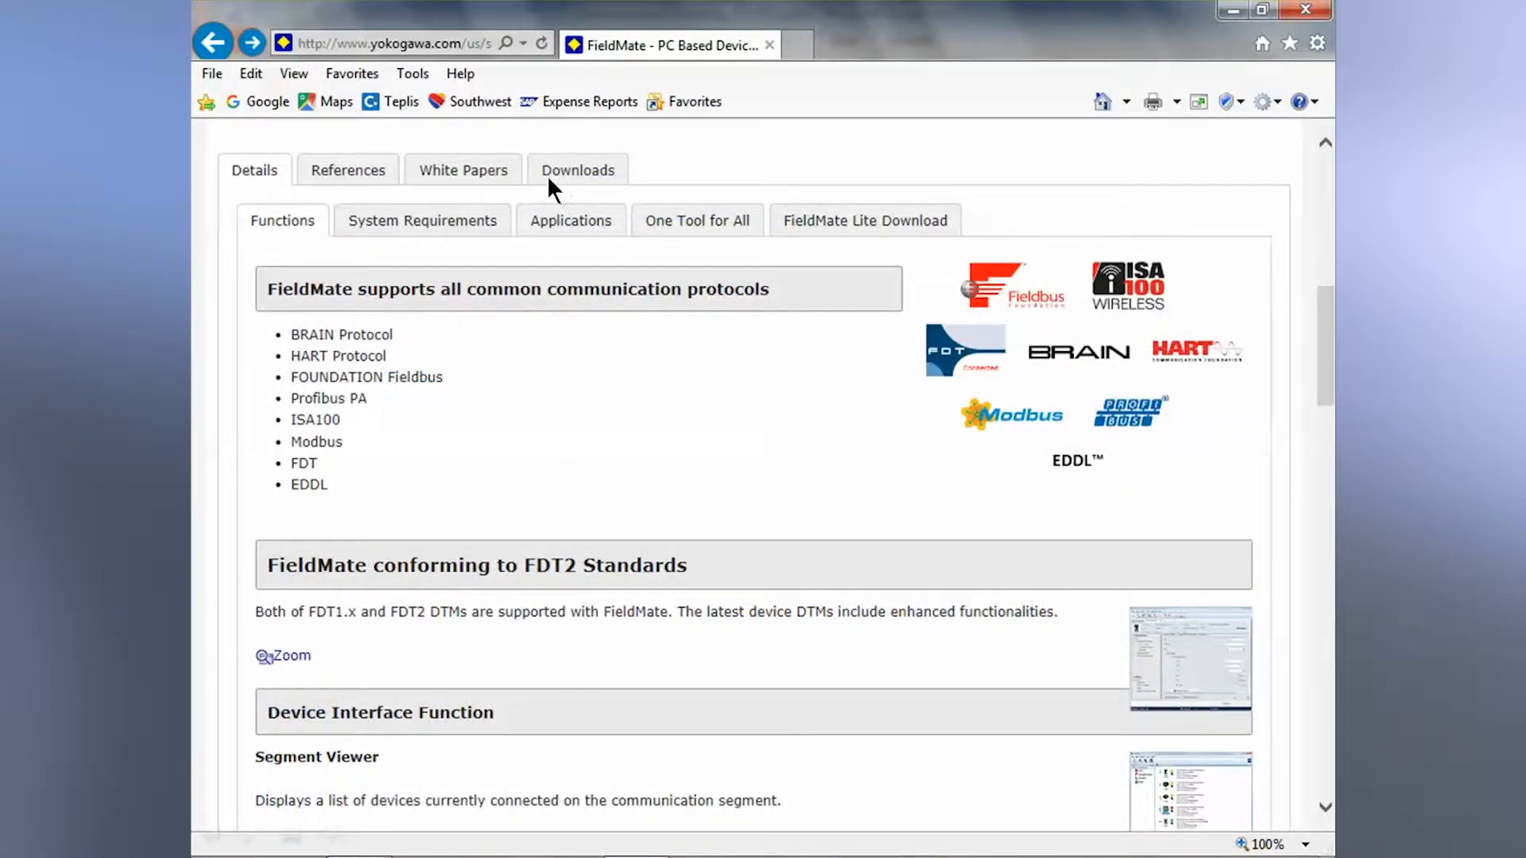
{"action": "mouse_move", "coordinate": [768, 232]}
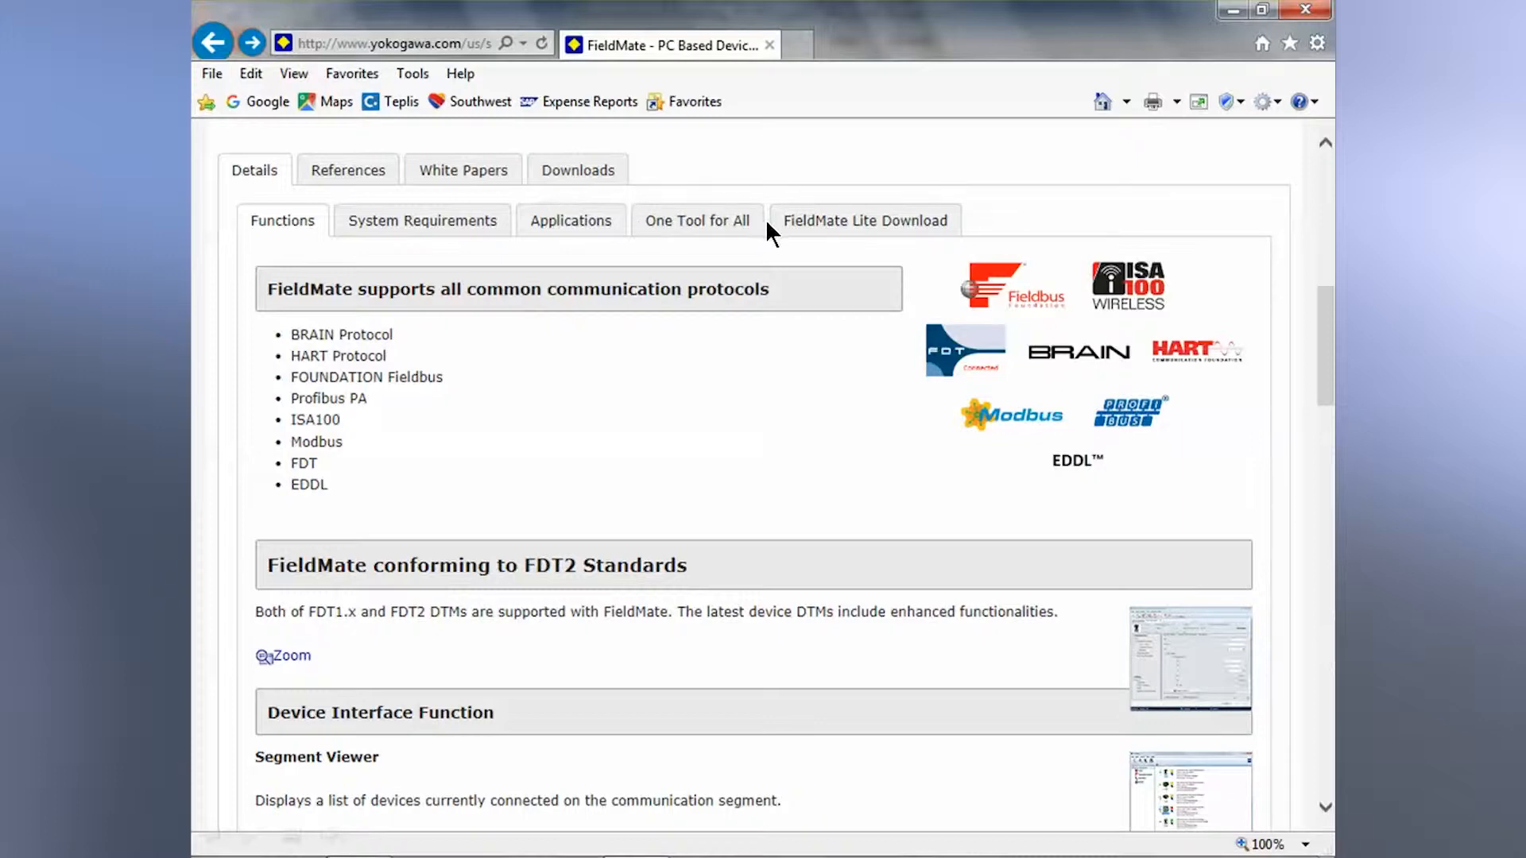
{"action": "mouse_move", "coordinate": [798, 245]}
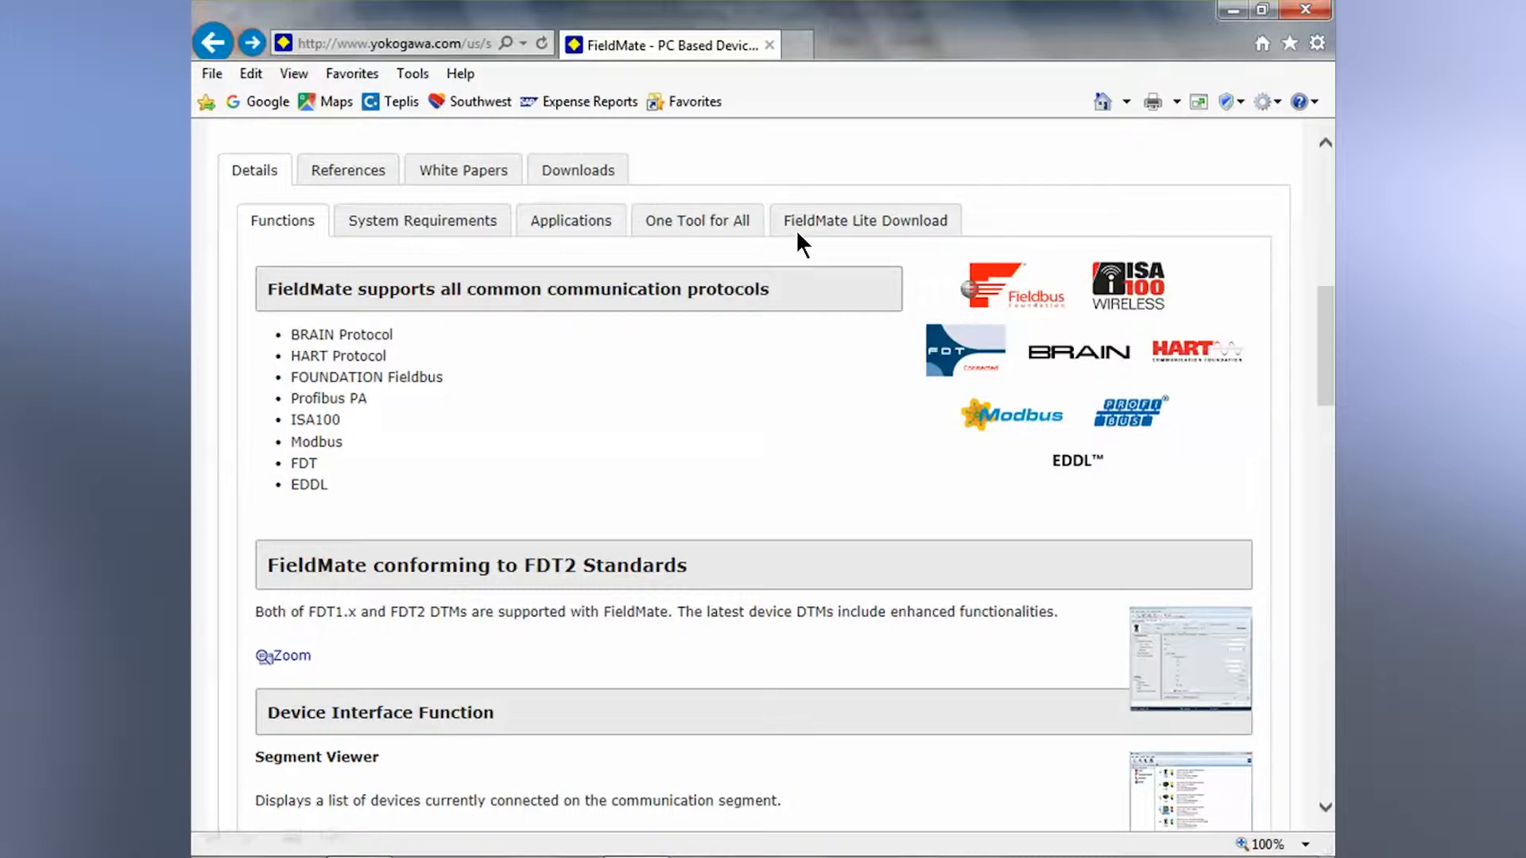
Step: Show FieldMate Lite's Download tab and scroll to the Free Download table (R3.01, ~50MB)
{"action": "left_click", "coordinate": [865, 220]}
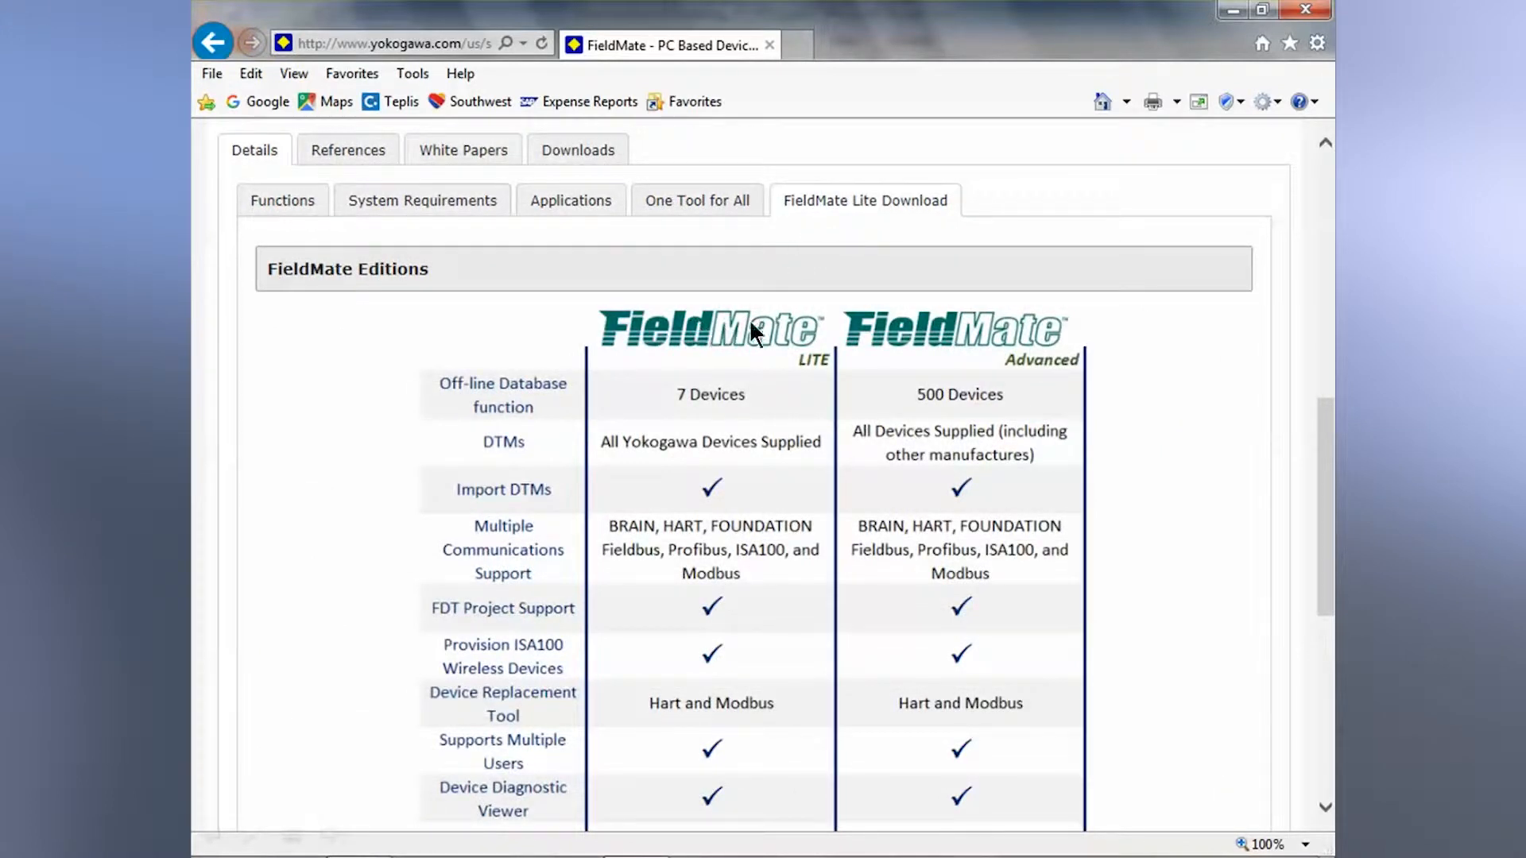
{"action": "mouse_move", "coordinate": [747, 422]}
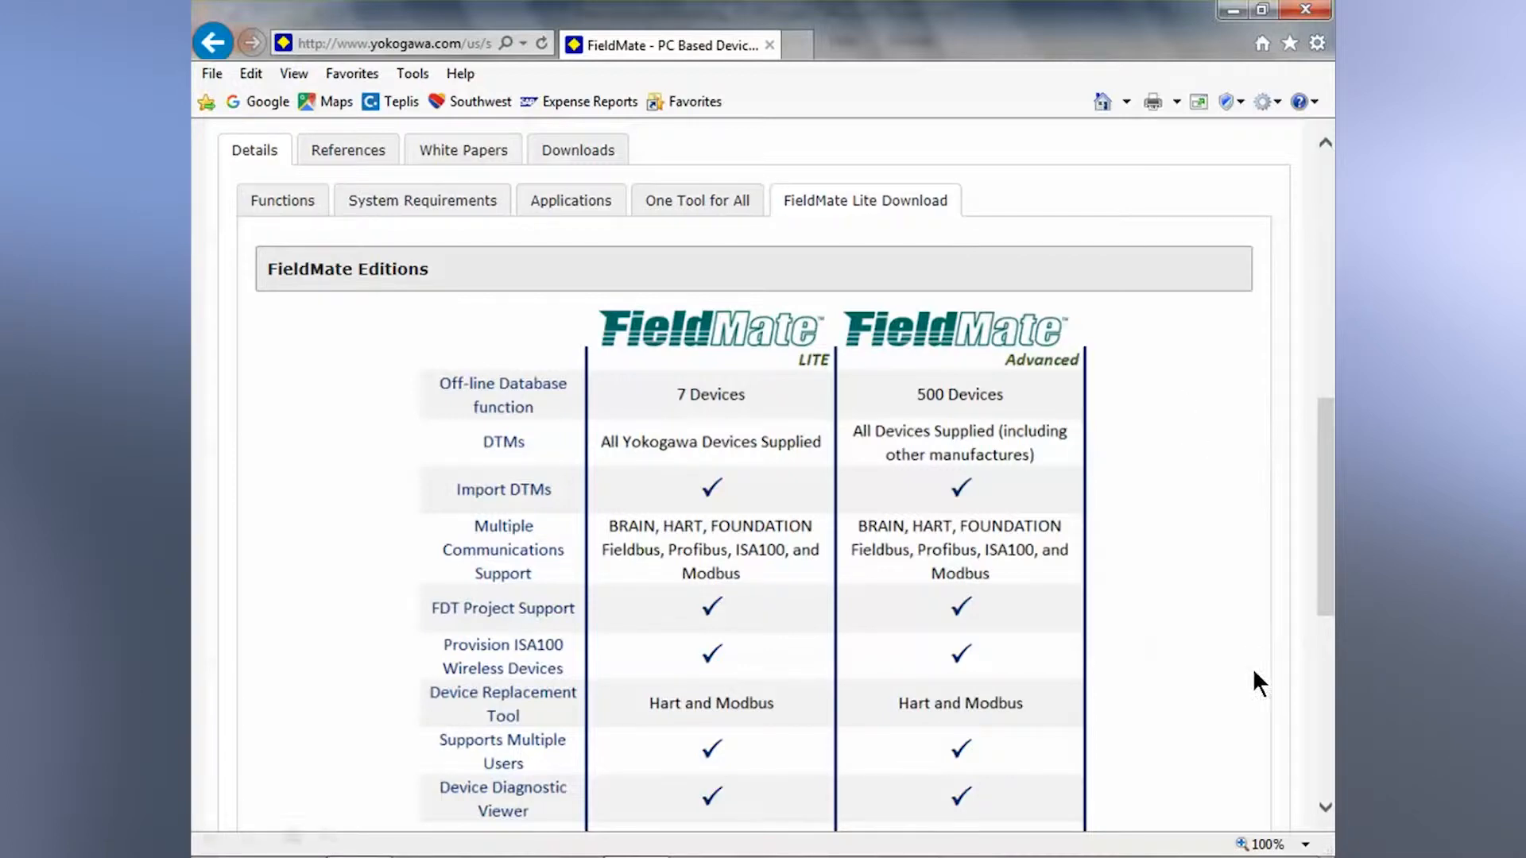
{"action": "scroll", "scroll_direction": "down", "scroll_amount": 3}
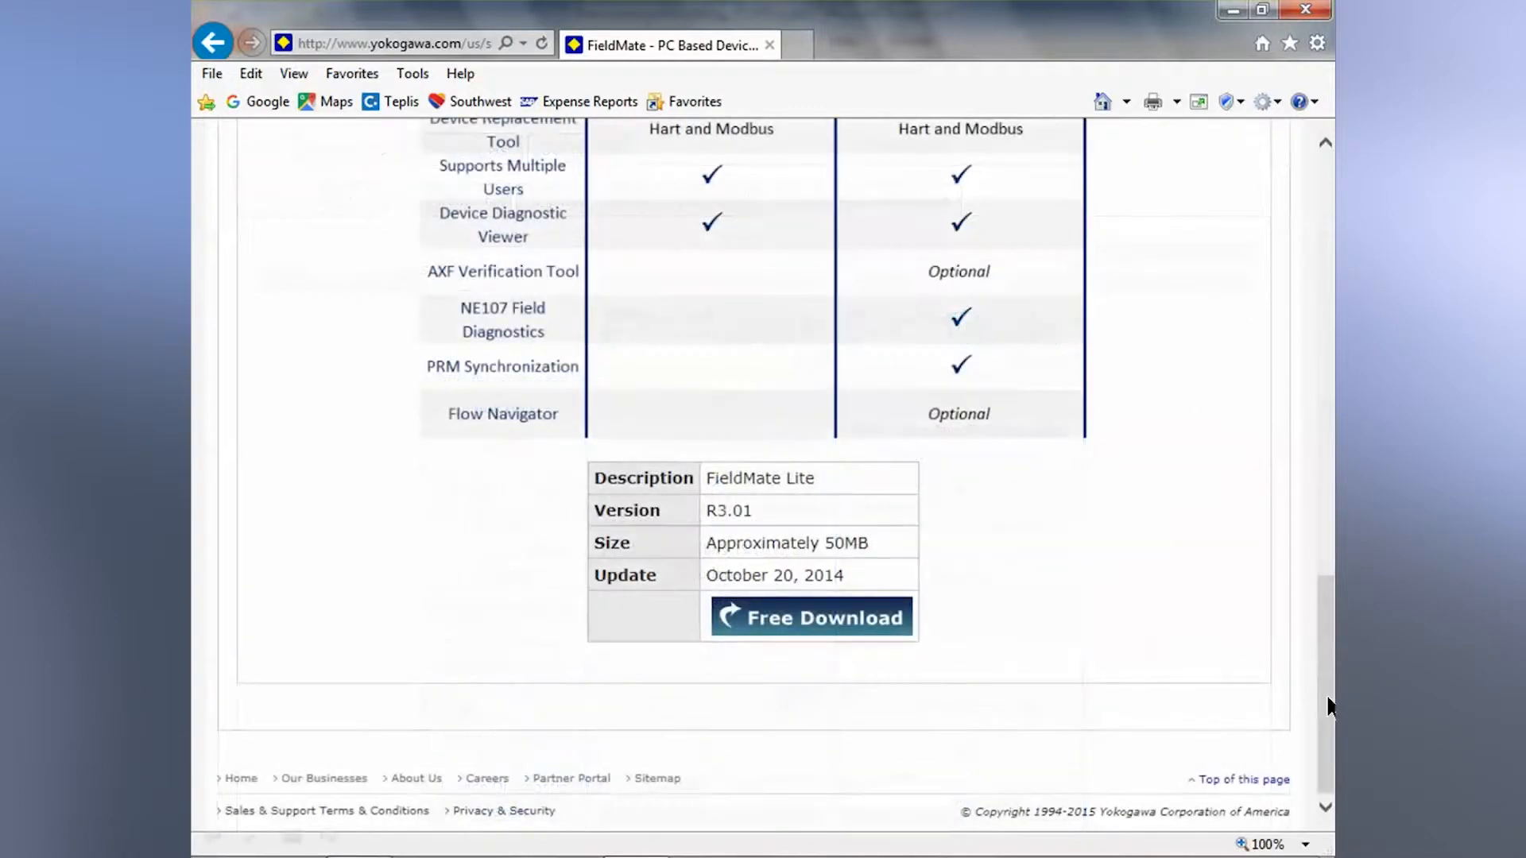
{"action": "mouse_move", "coordinate": [728, 417]}
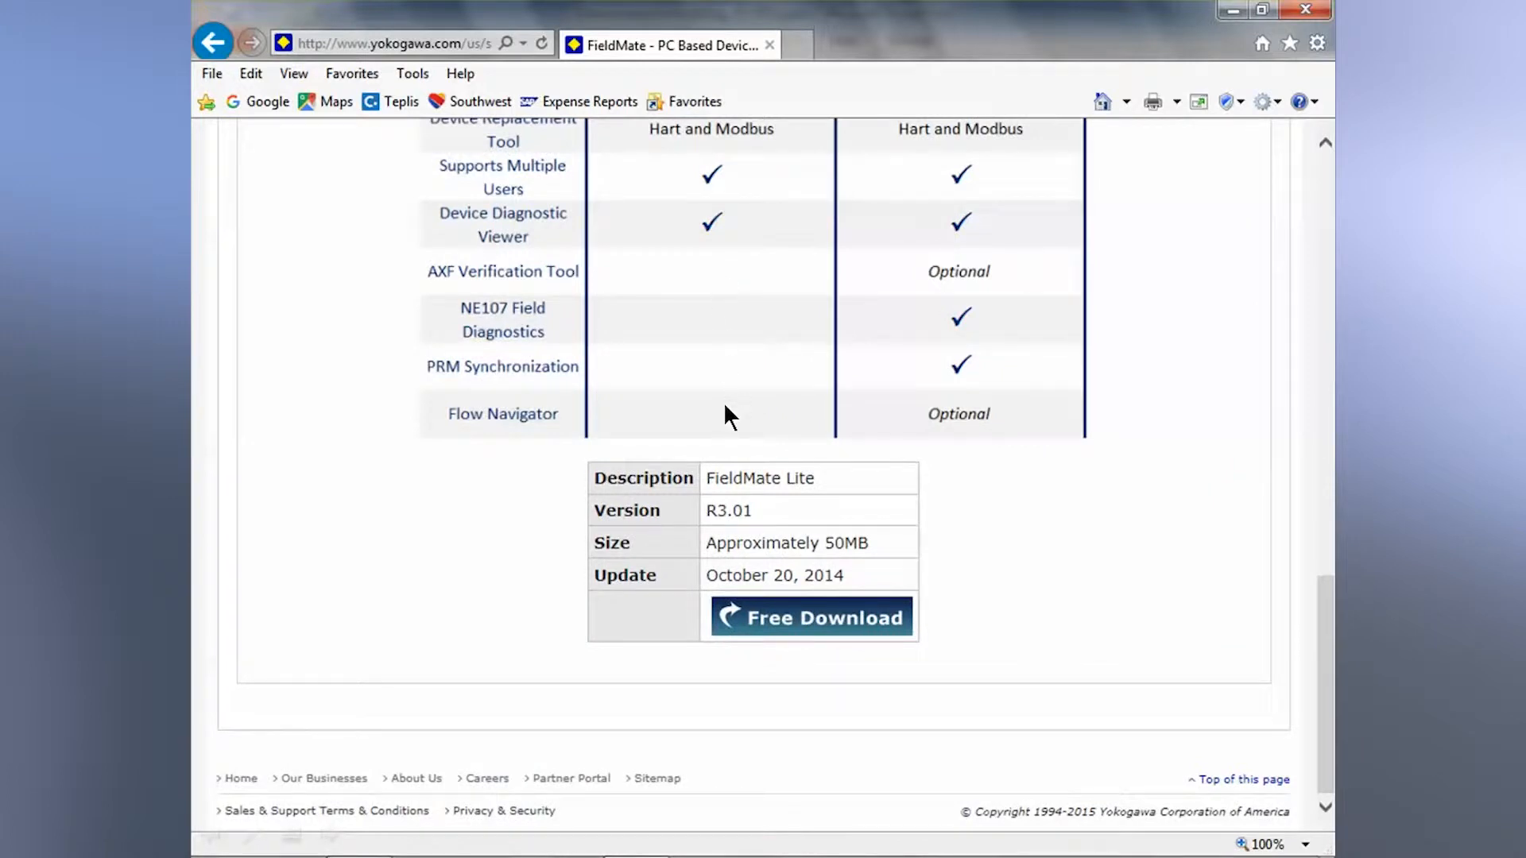
{"action": "mouse_move", "coordinate": [507, 295]}
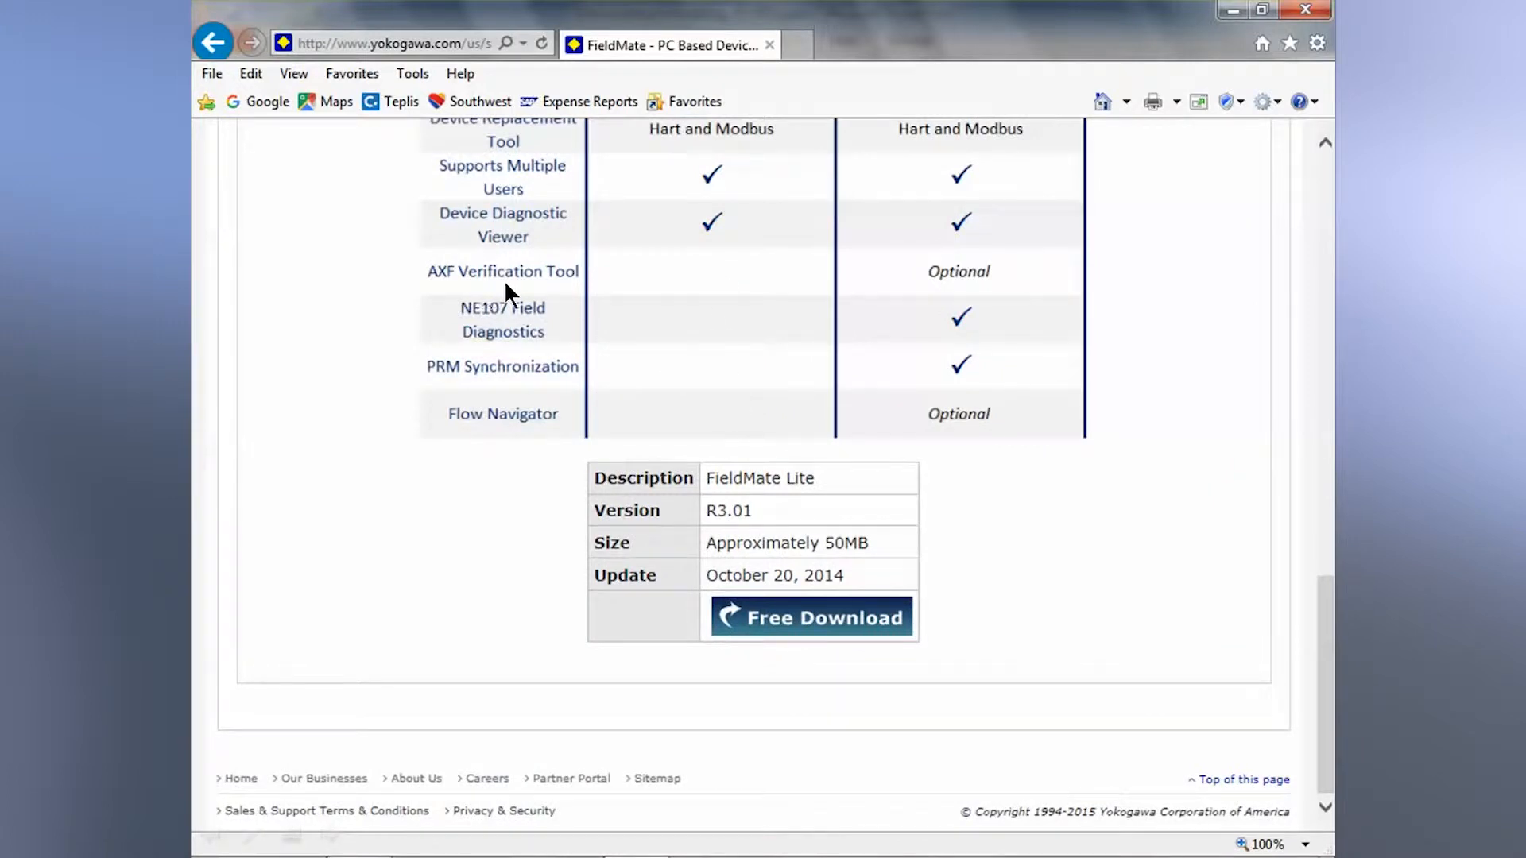
{"action": "mouse_move", "coordinate": [615, 290]}
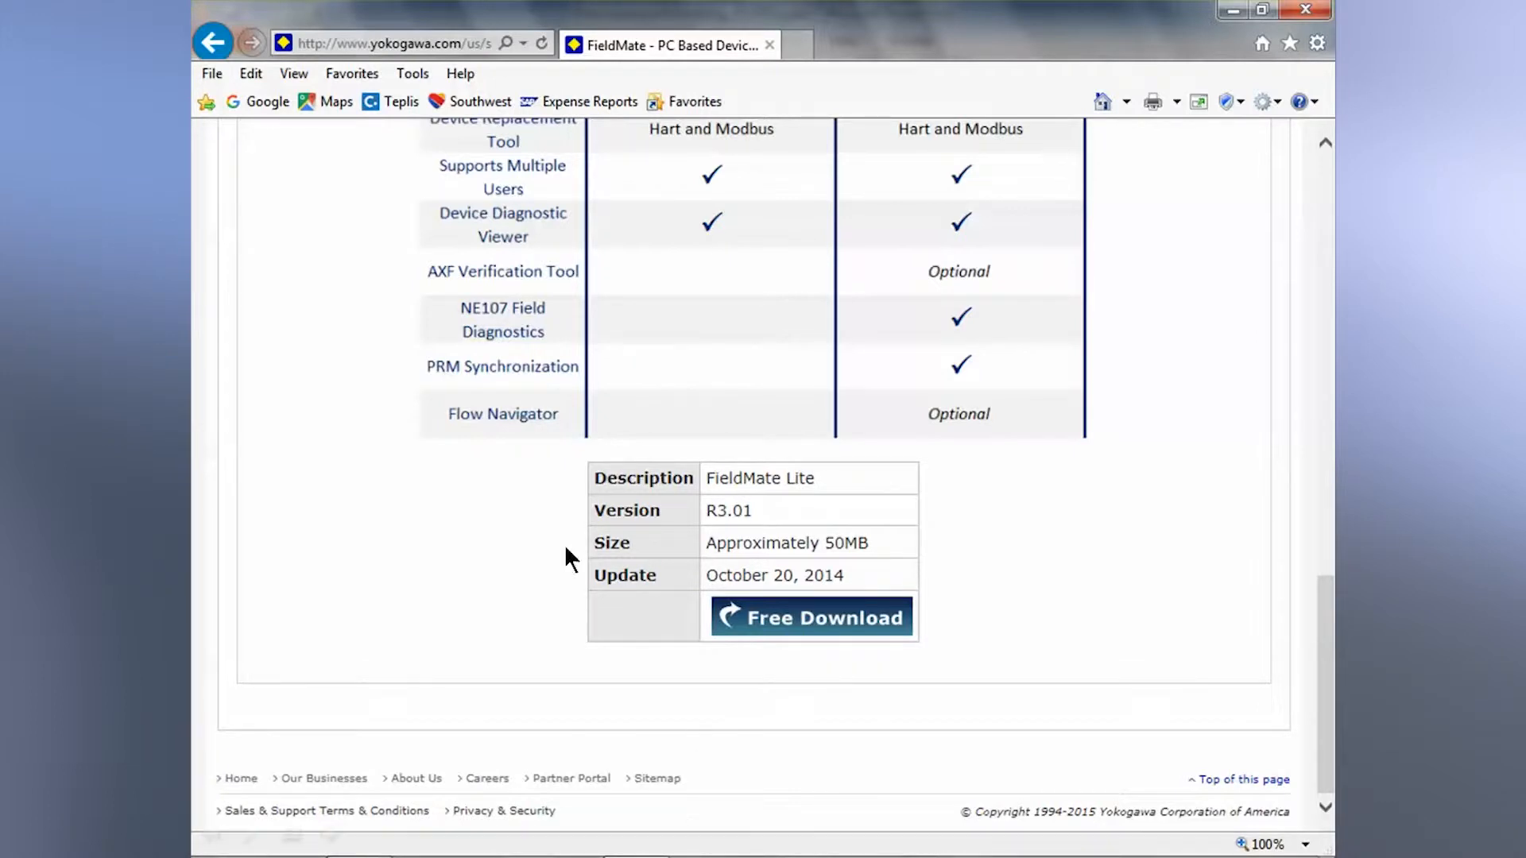
{"action": "mouse_move", "coordinate": [460, 432]}
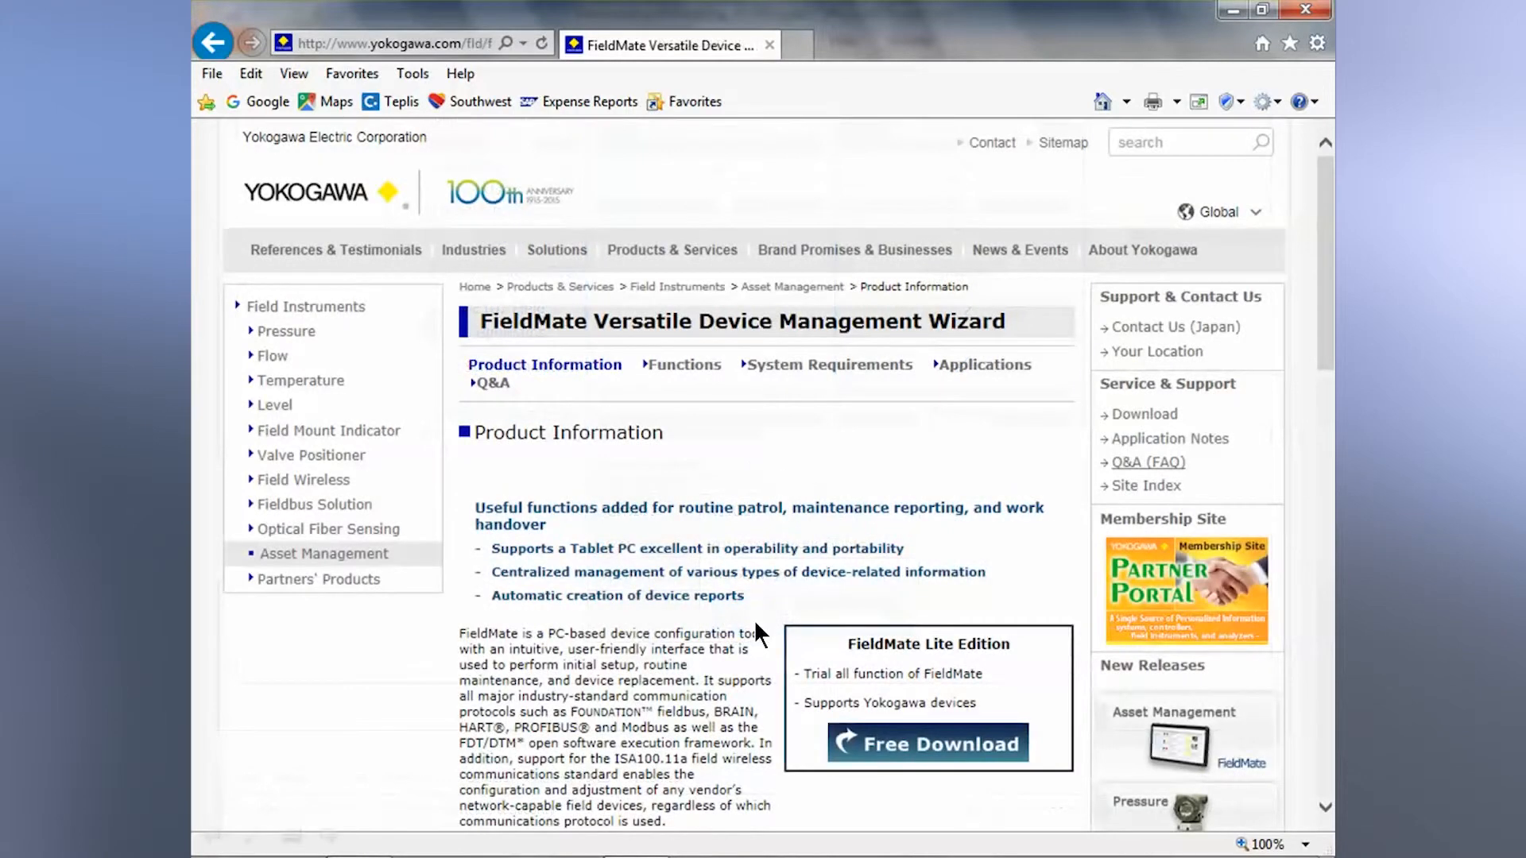
{"action": "mouse_move", "coordinate": [644, 352]}
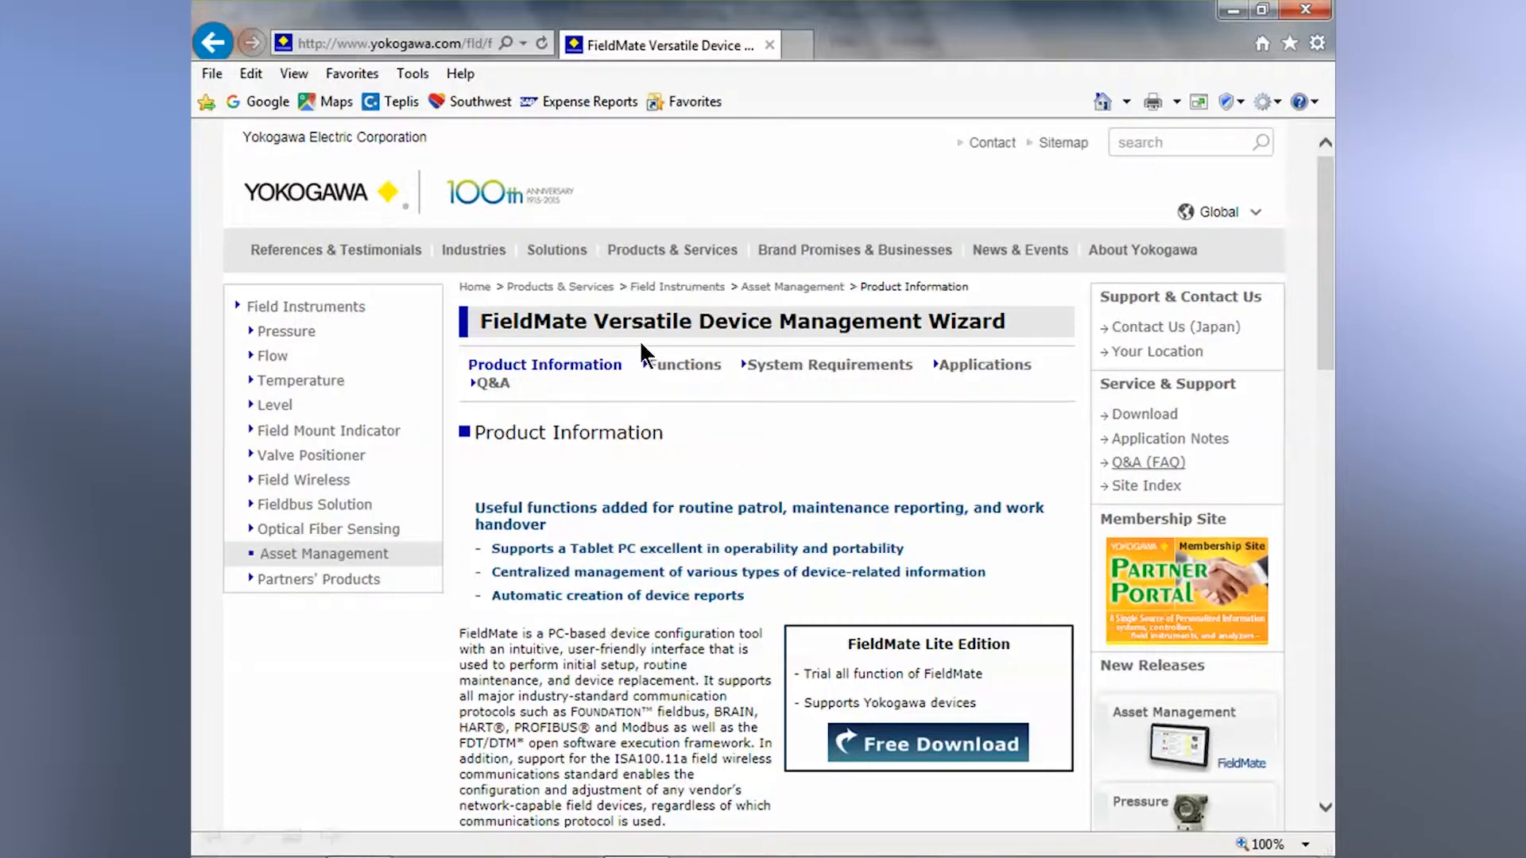
{"action": "mouse_move", "coordinate": [709, 382]}
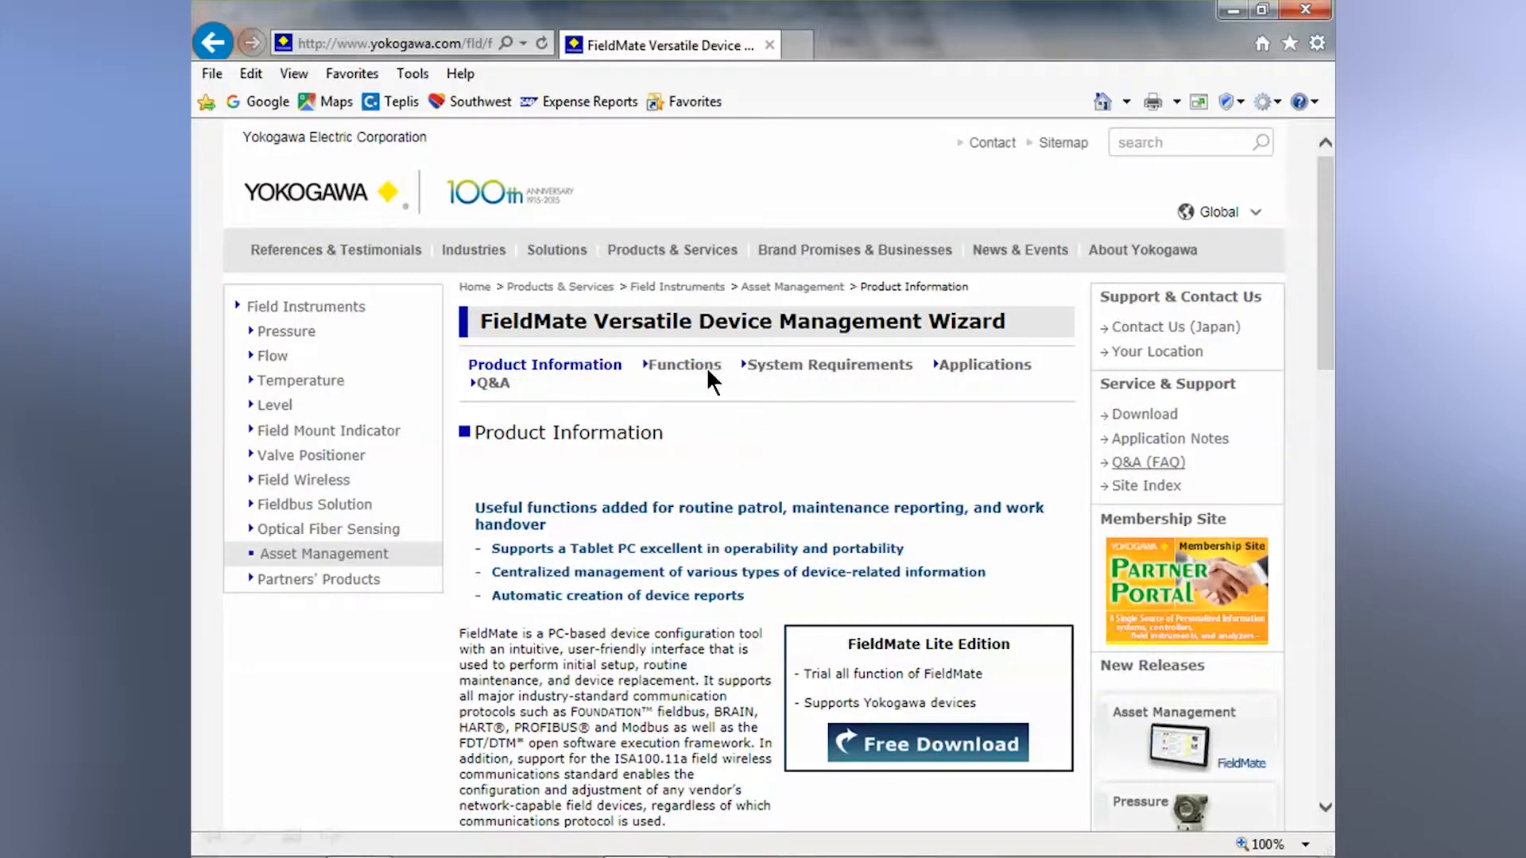
{"action": "mouse_move", "coordinate": [790, 379]}
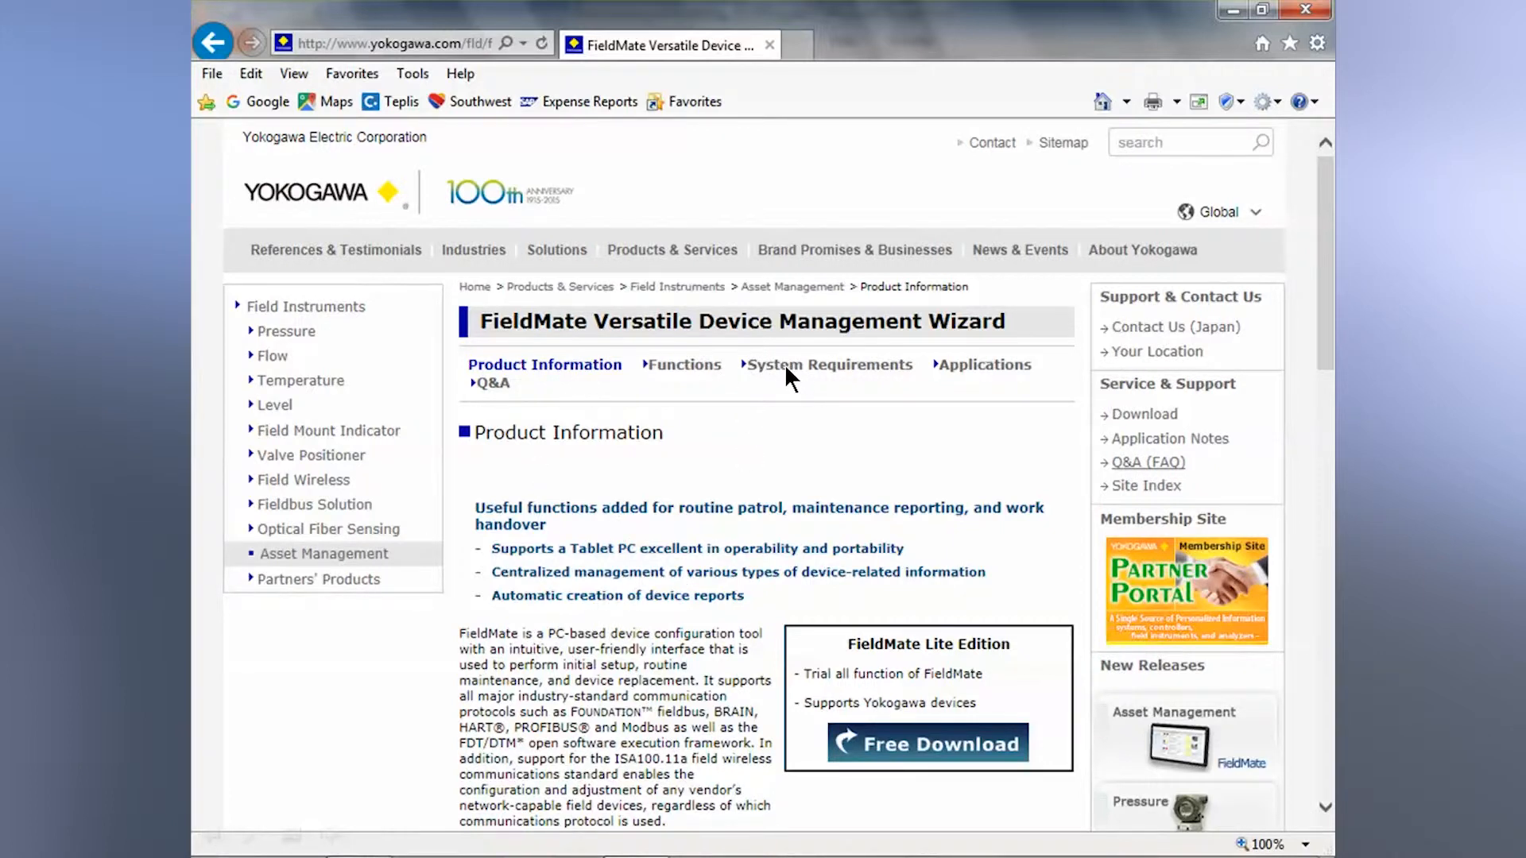
{"action": "left_click", "coordinate": [828, 365]}
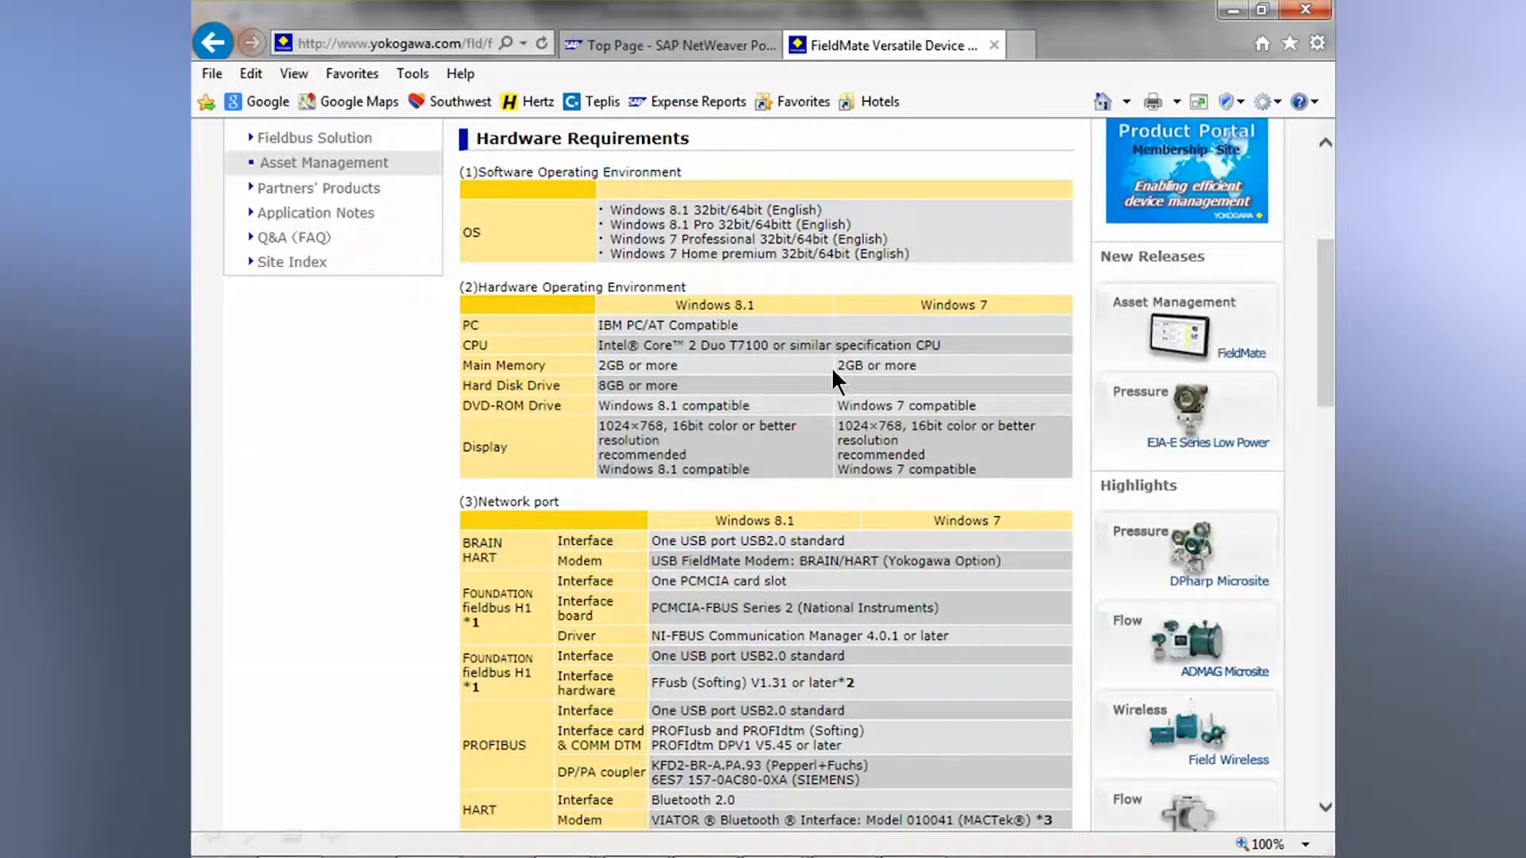
{"action": "mouse_move", "coordinate": [785, 667]}
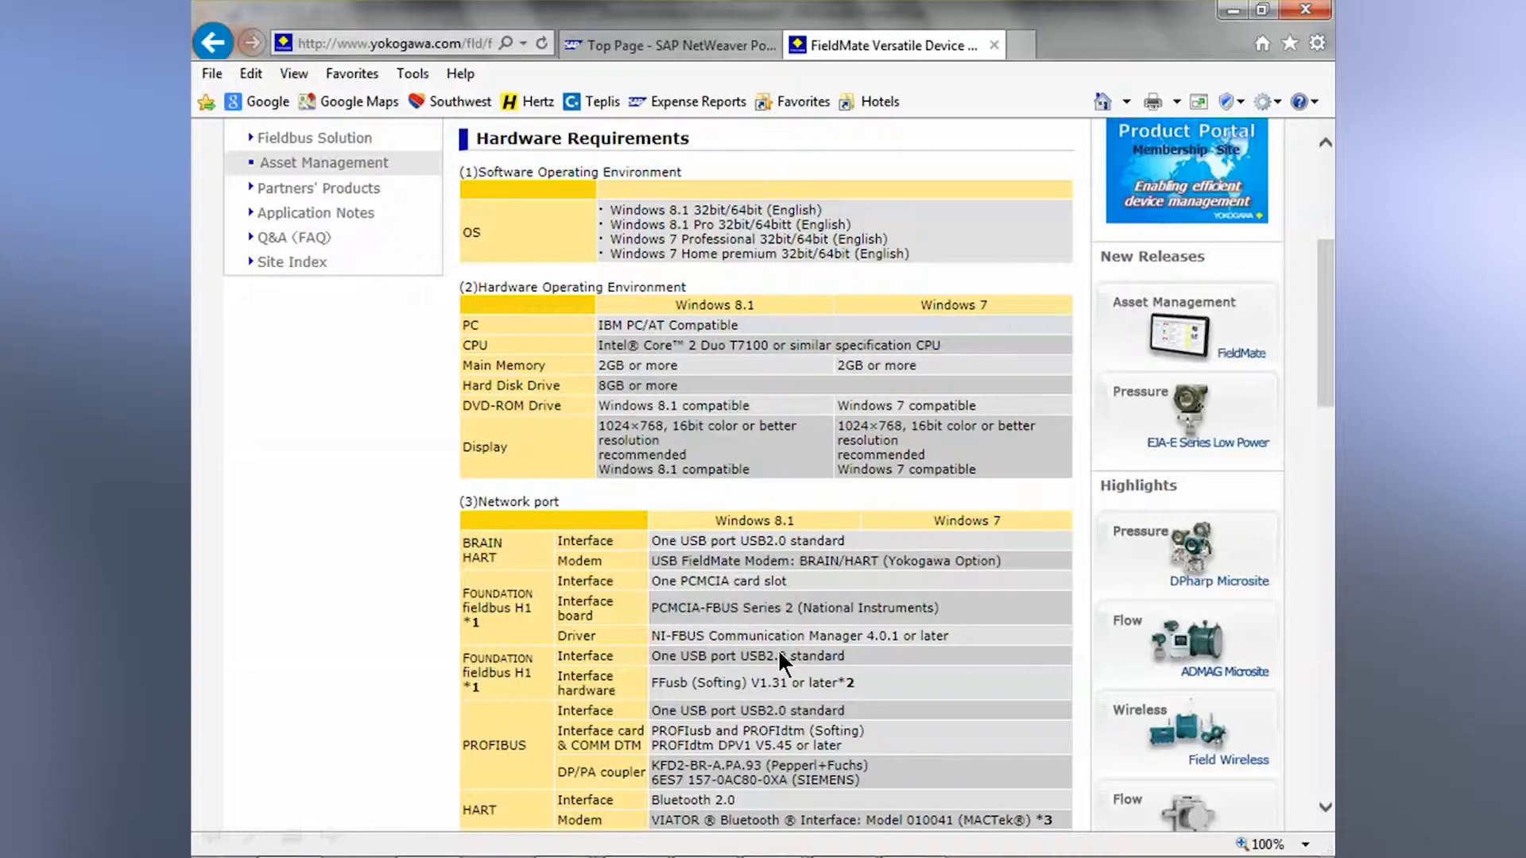
{"action": "mouse_move", "coordinate": [286, 143]}
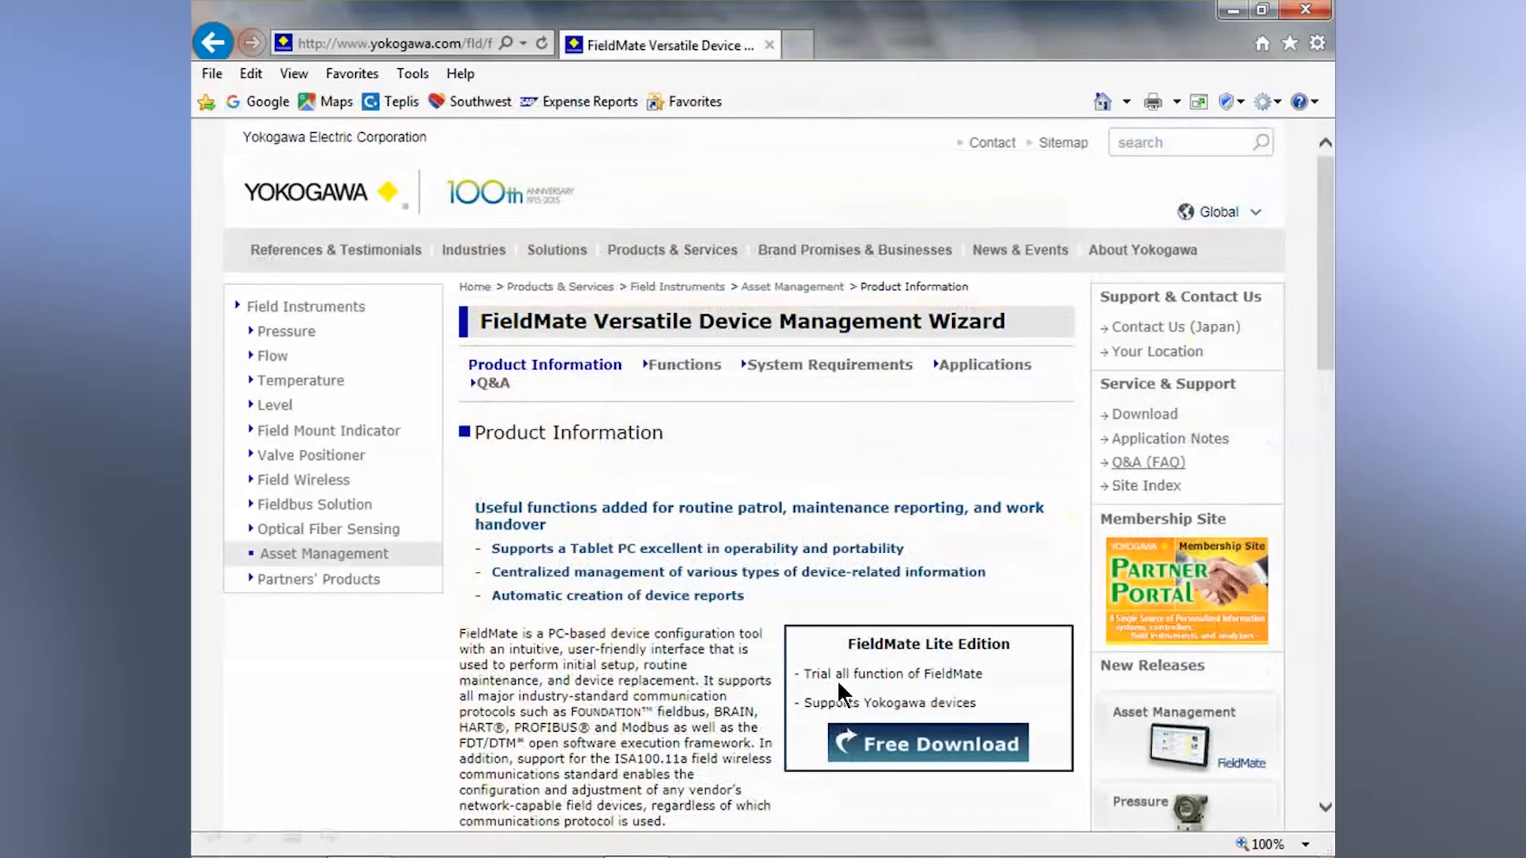
Step: Submit the FieldMate Lite free download registration and follow the emailed download link
{"action": "left_click", "coordinate": [929, 743]}
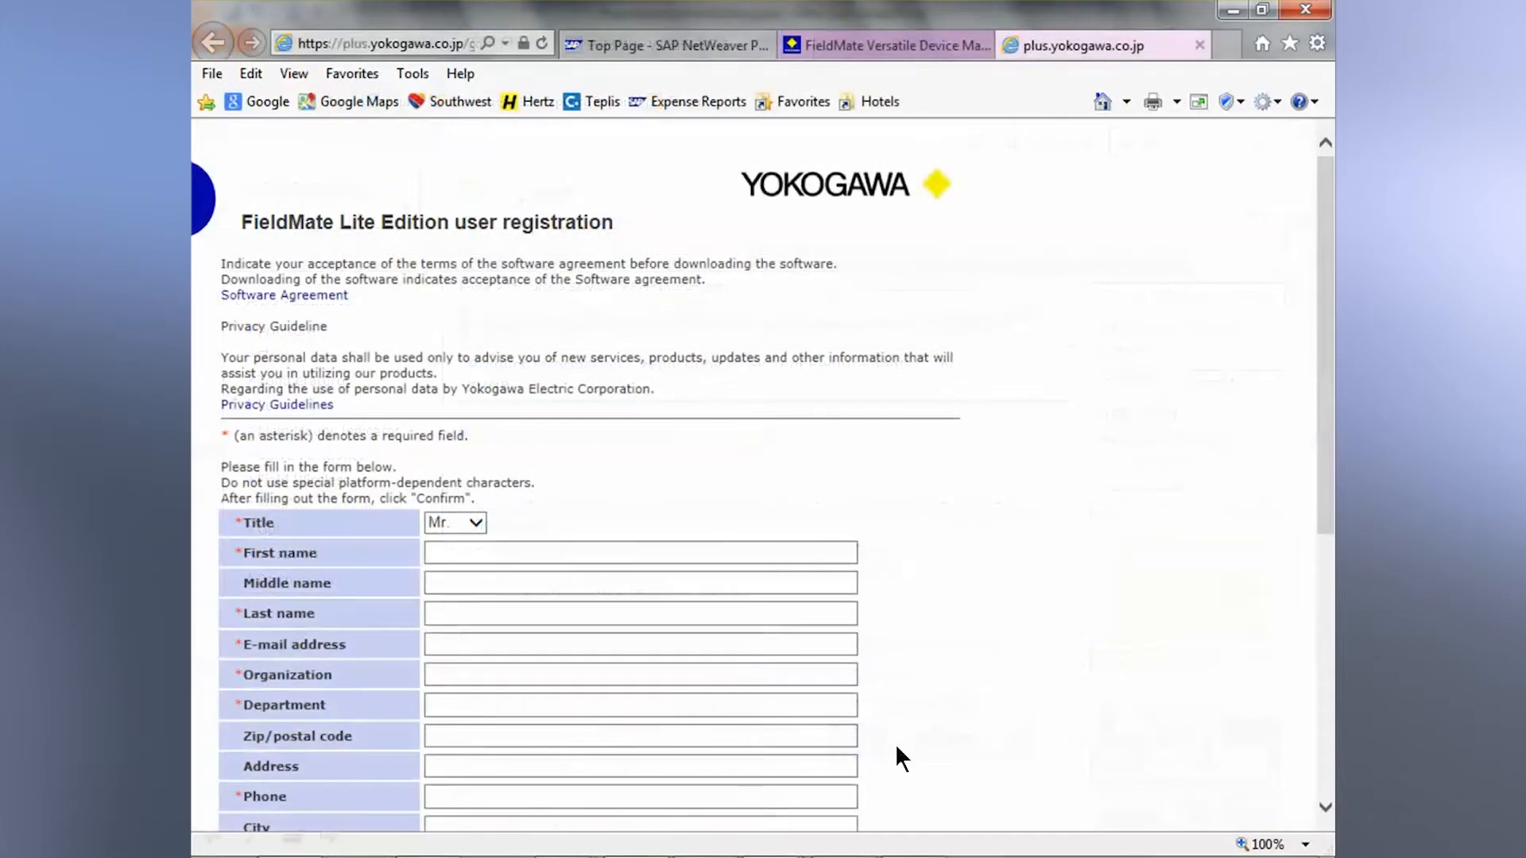
{"action": "mouse_move", "coordinate": [610, 595]}
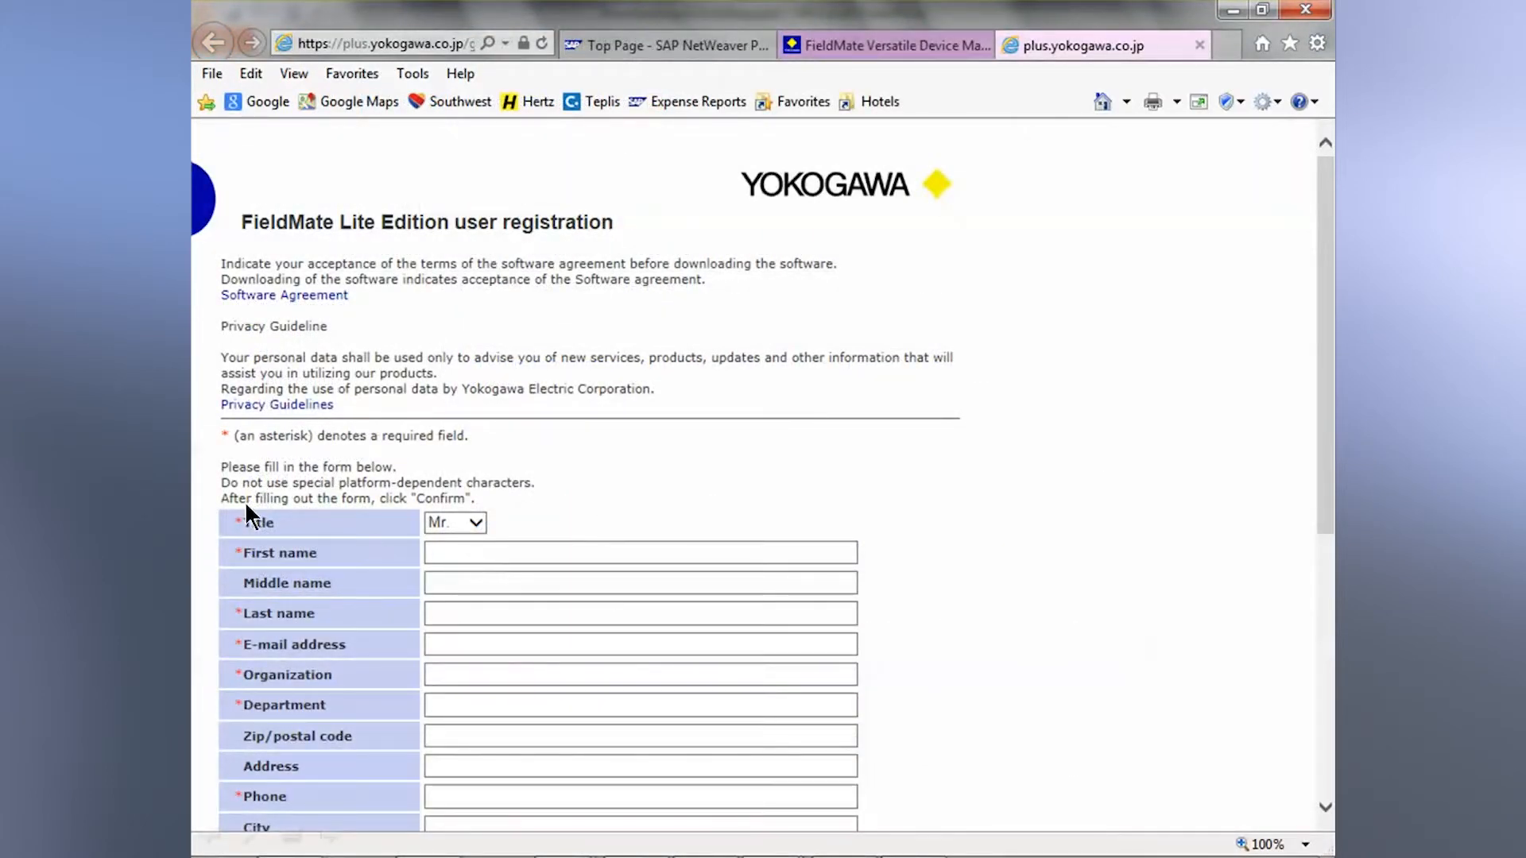
{"action": "mouse_move", "coordinate": [279, 684]}
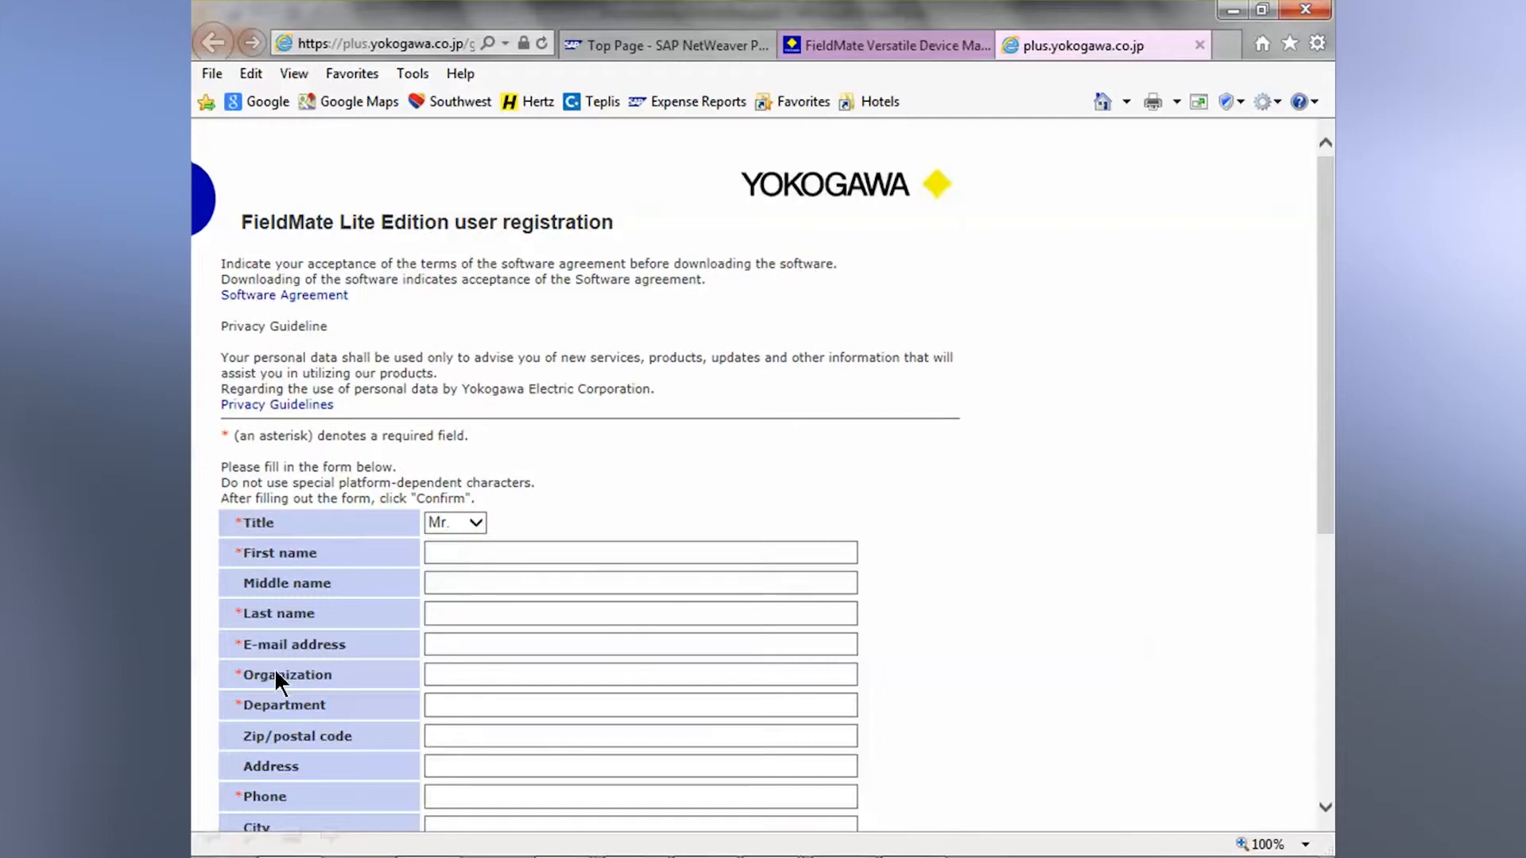
{"action": "mouse_move", "coordinate": [1326, 754]}
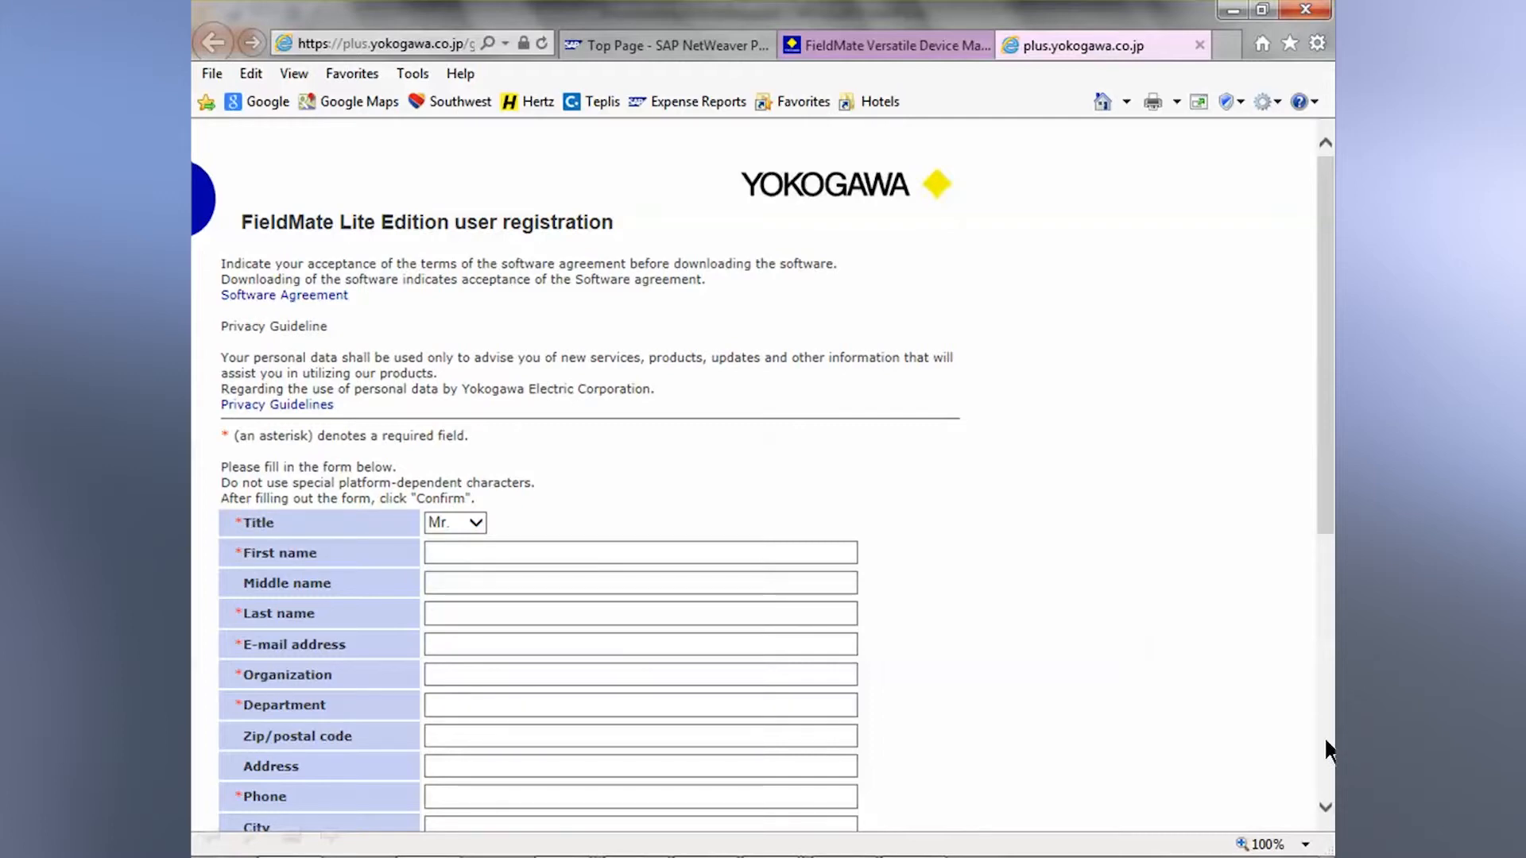
{"action": "scroll", "scroll_direction": "down", "scroll_amount": 3}
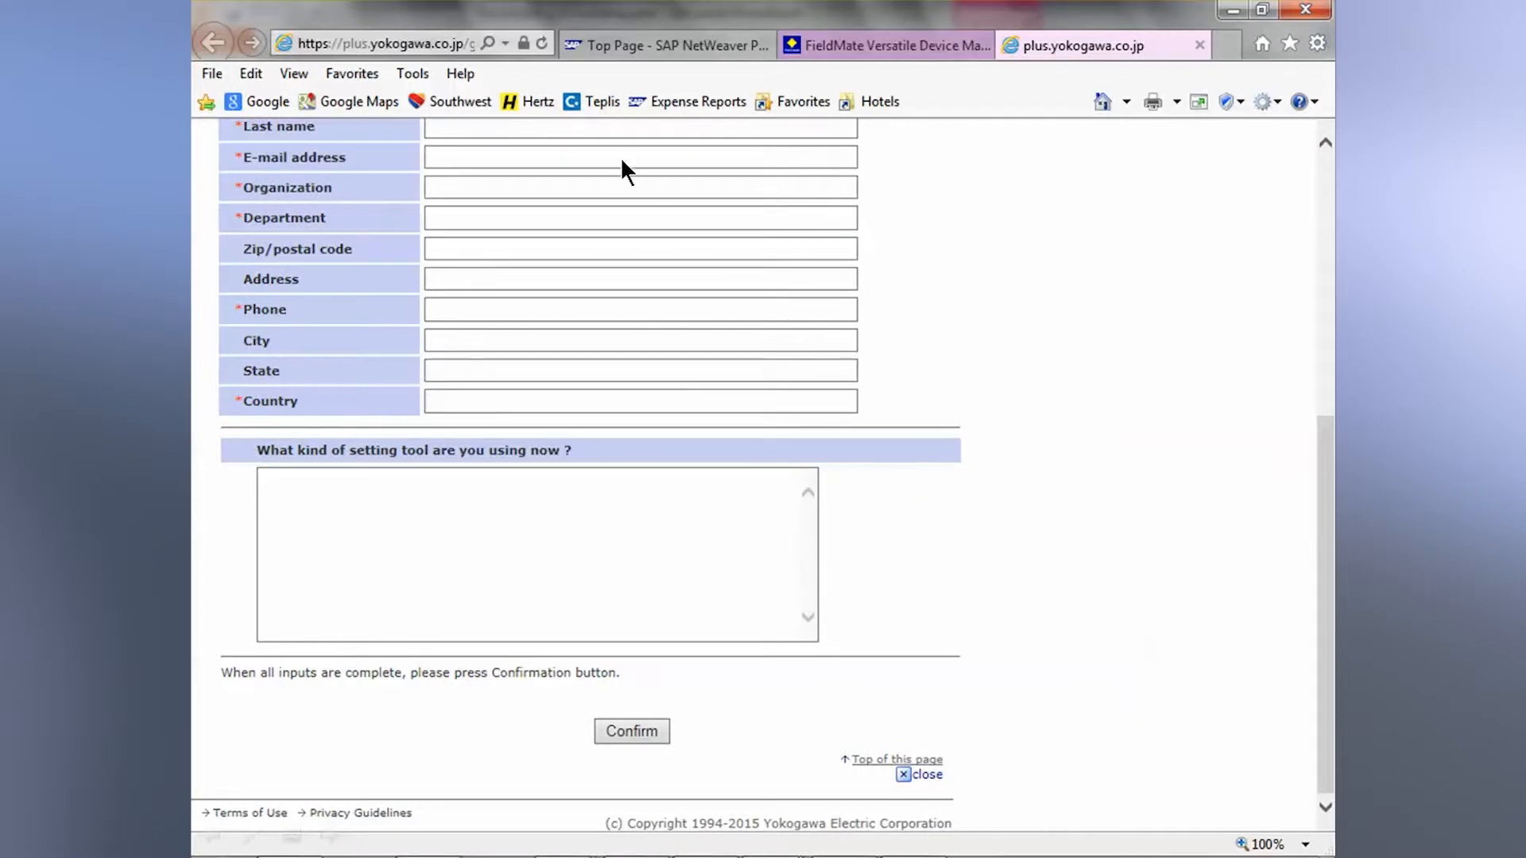
{"action": "left_click", "coordinate": [631, 732]}
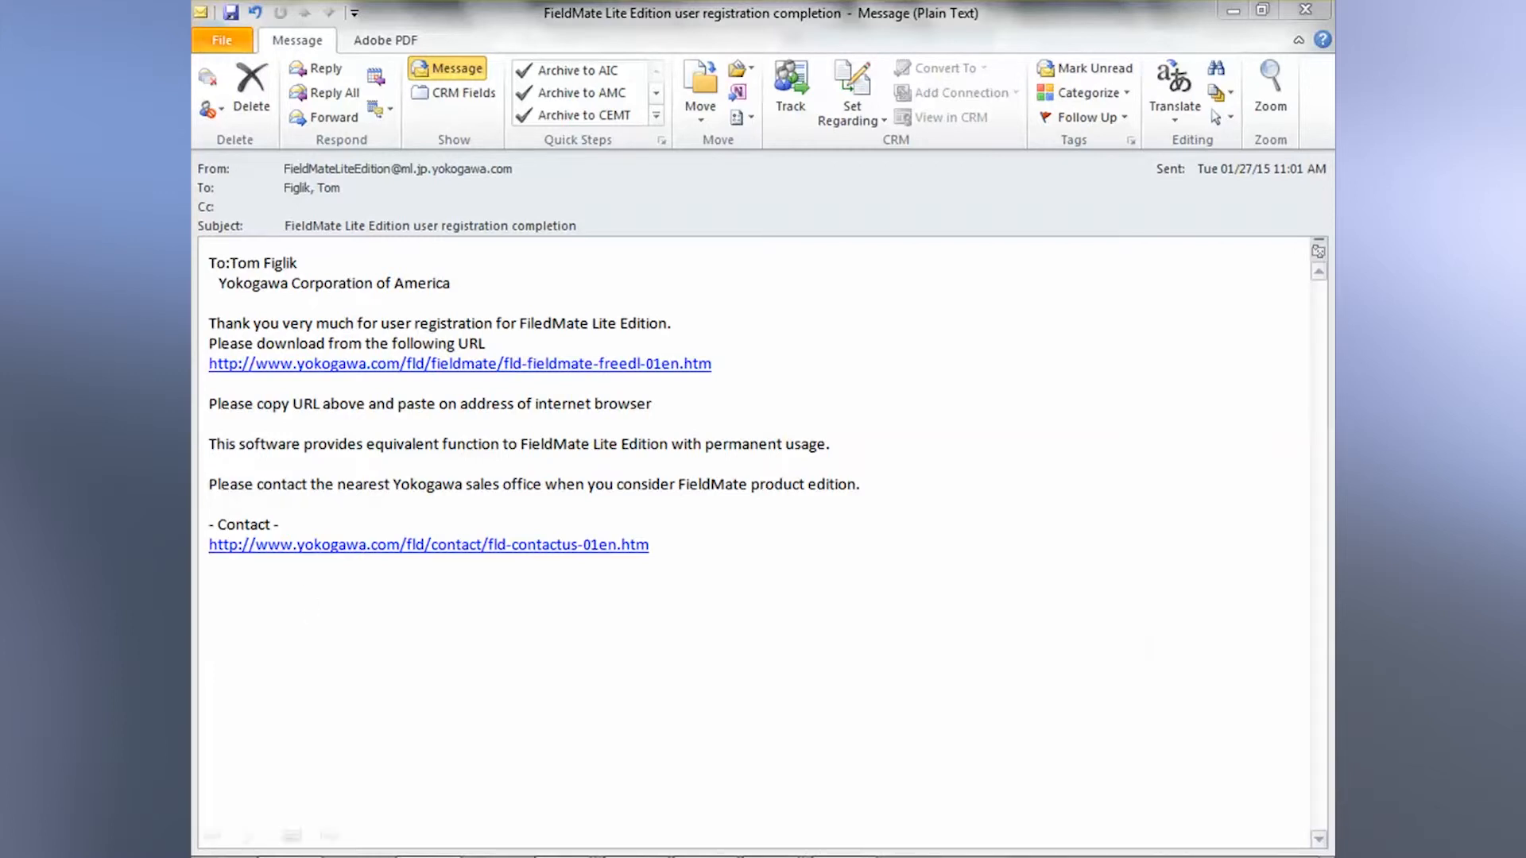
{"action": "left_click", "coordinate": [459, 364]}
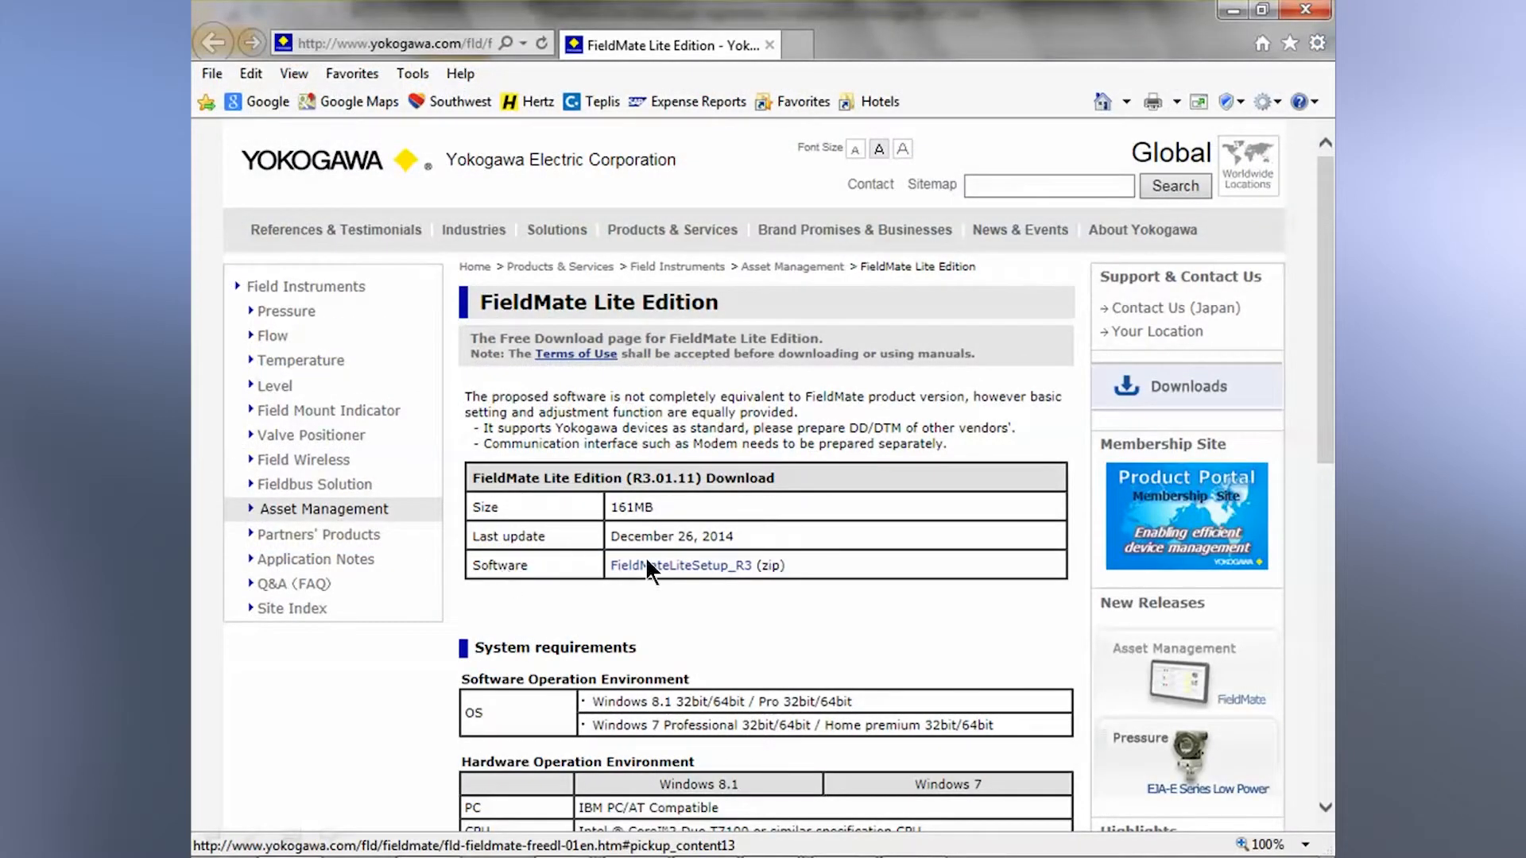
{"action": "mouse_move", "coordinate": [674, 577]}
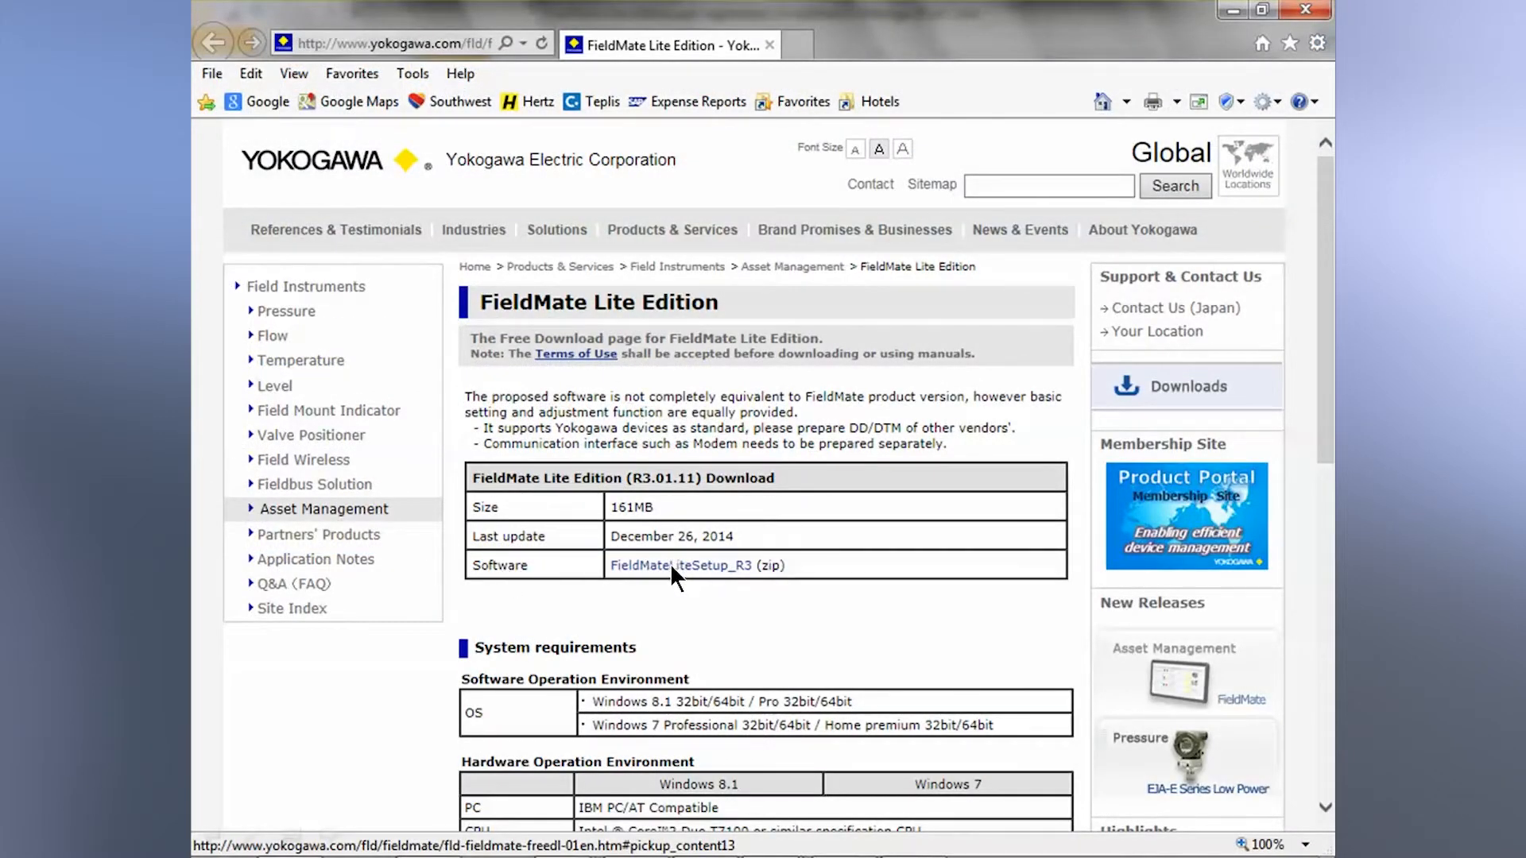
Step: Download the FieldMateLiteSetup_R3 zip and dismiss the download prompt
{"action": "left_click", "coordinate": [681, 565]}
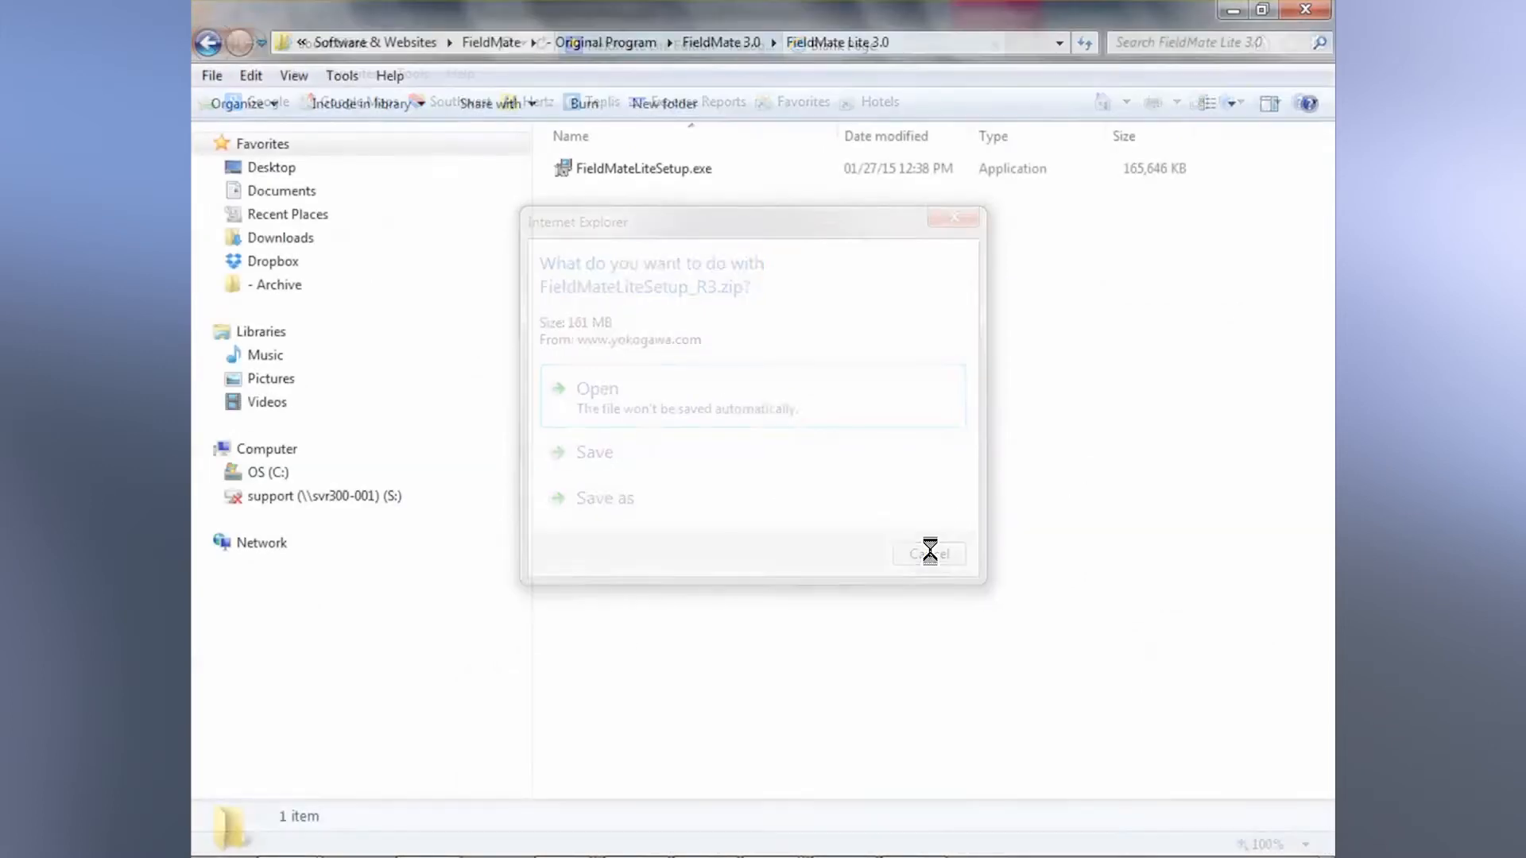
{"action": "left_click", "coordinate": [929, 554]}
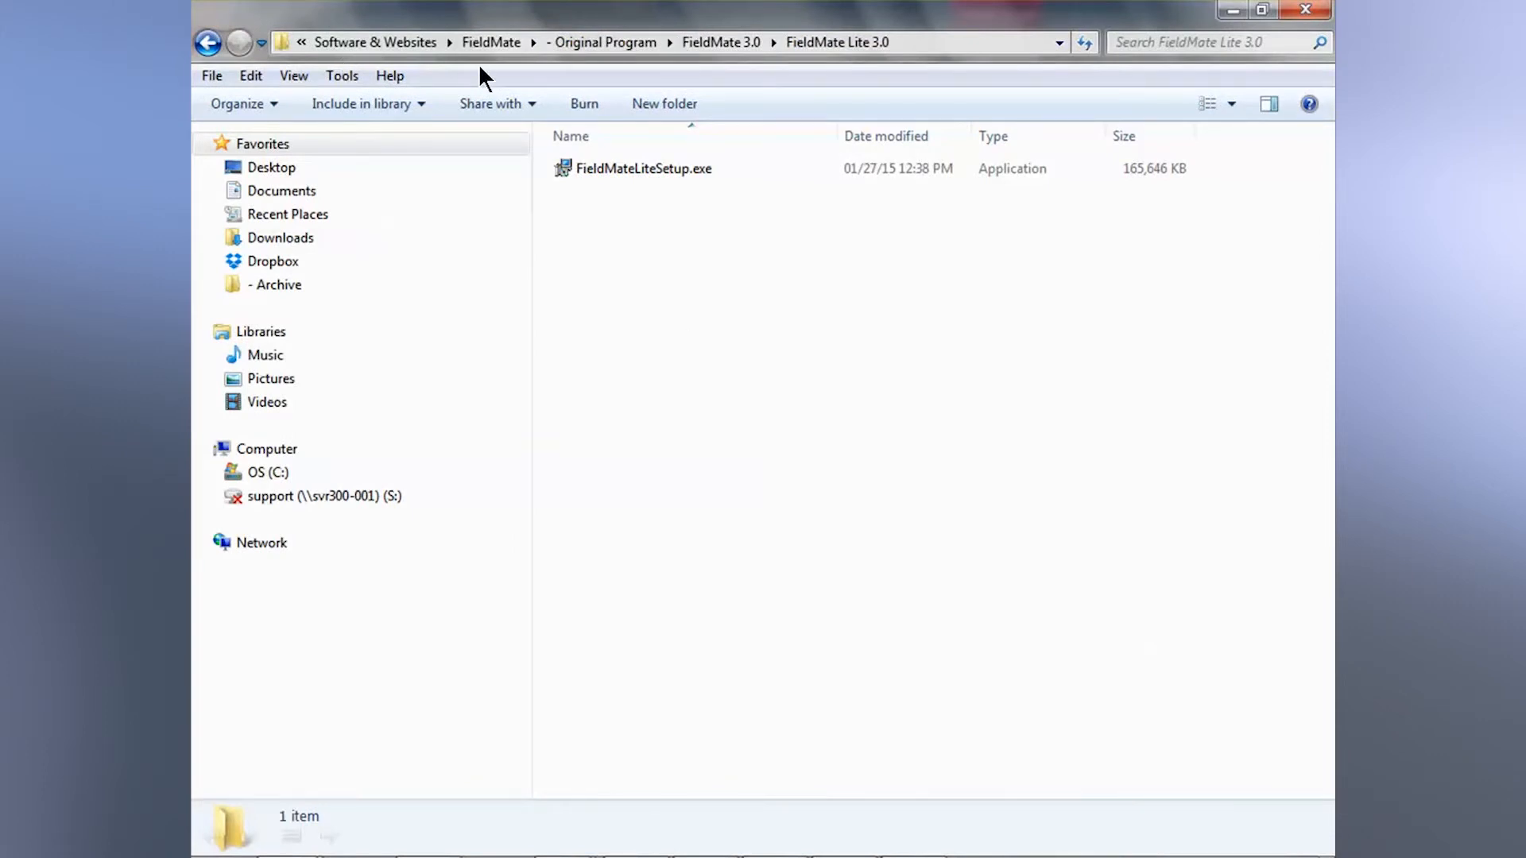